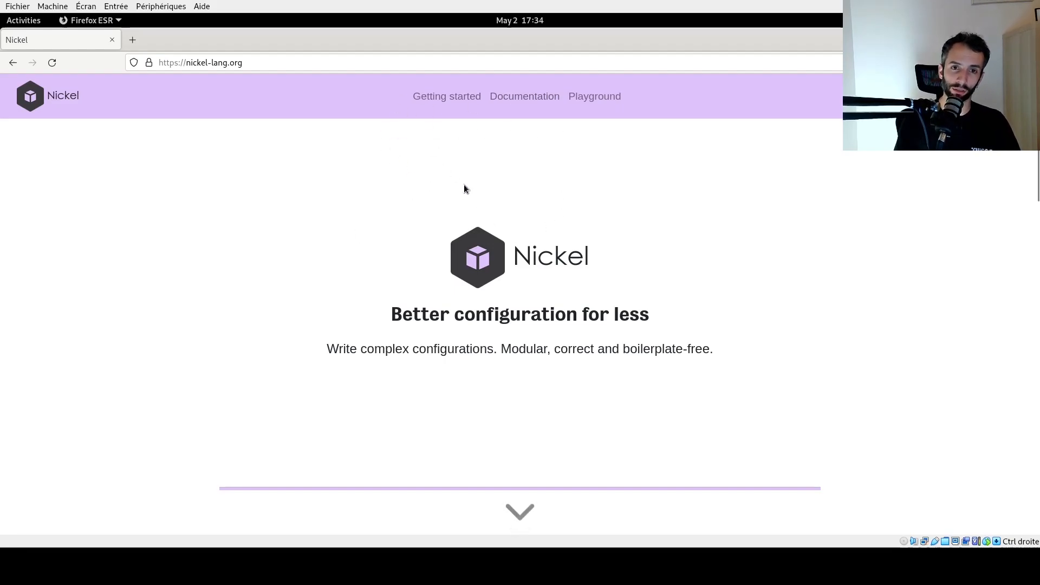
Navigate to the Getting started guide and read its introduction on ways to install Nickel
{"action": "left_click", "coordinate": [447, 96]}
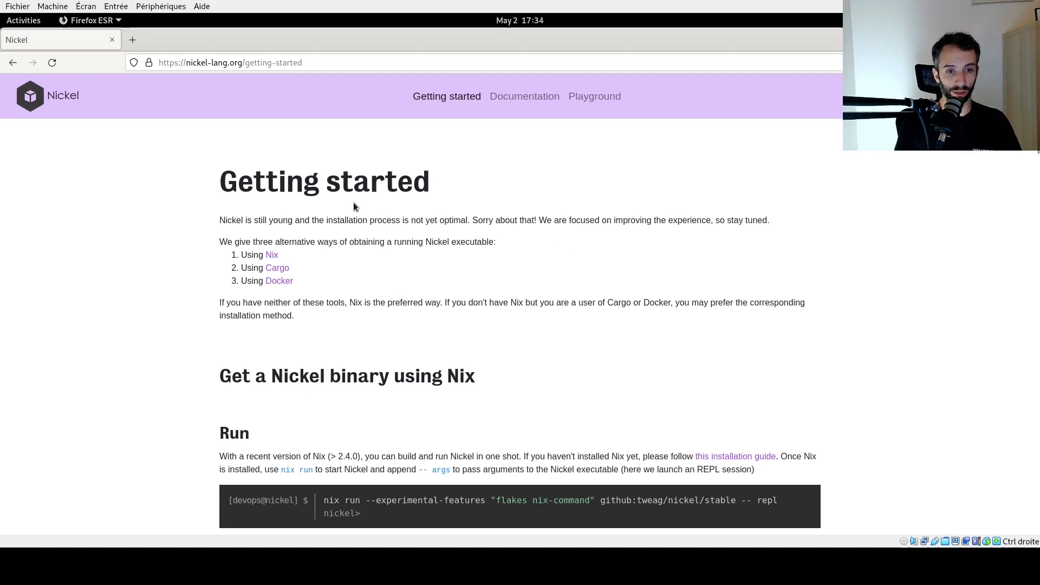
{"action": "mouse_move", "coordinate": [302, 259]}
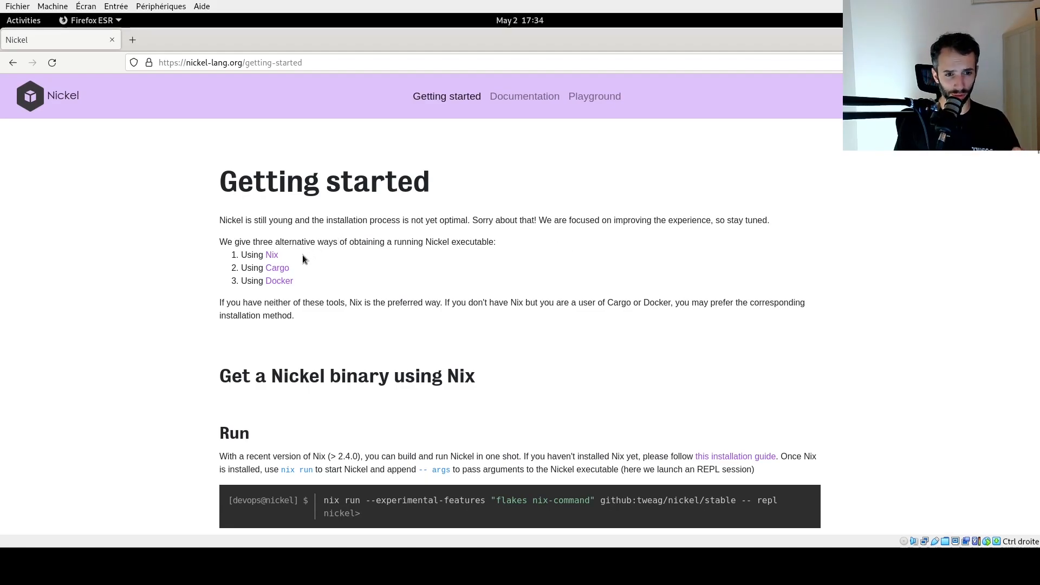
{"action": "mouse_move", "coordinate": [324, 242]}
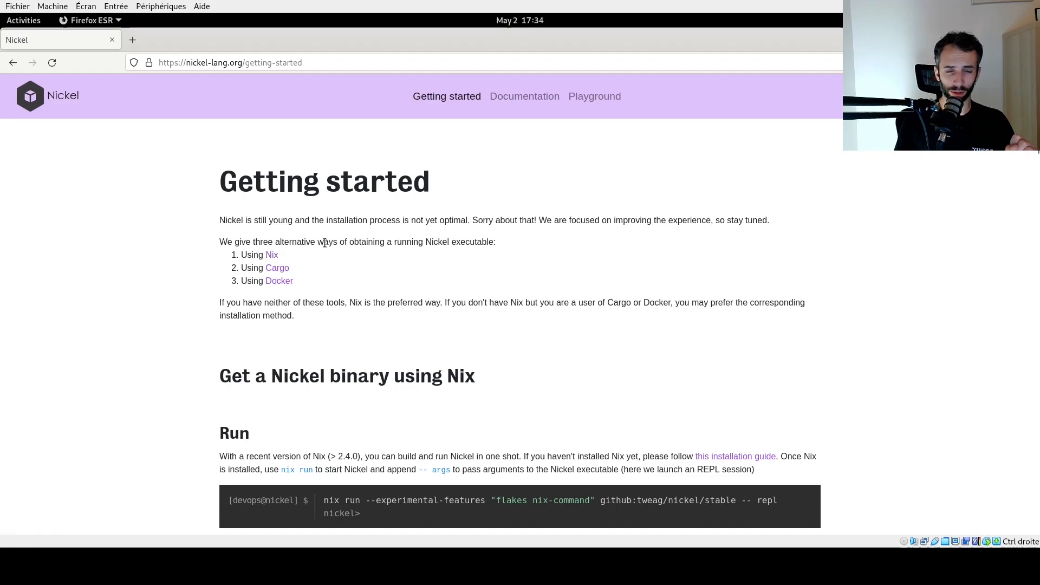
{"action": "double_click", "coordinate": [326, 242]}
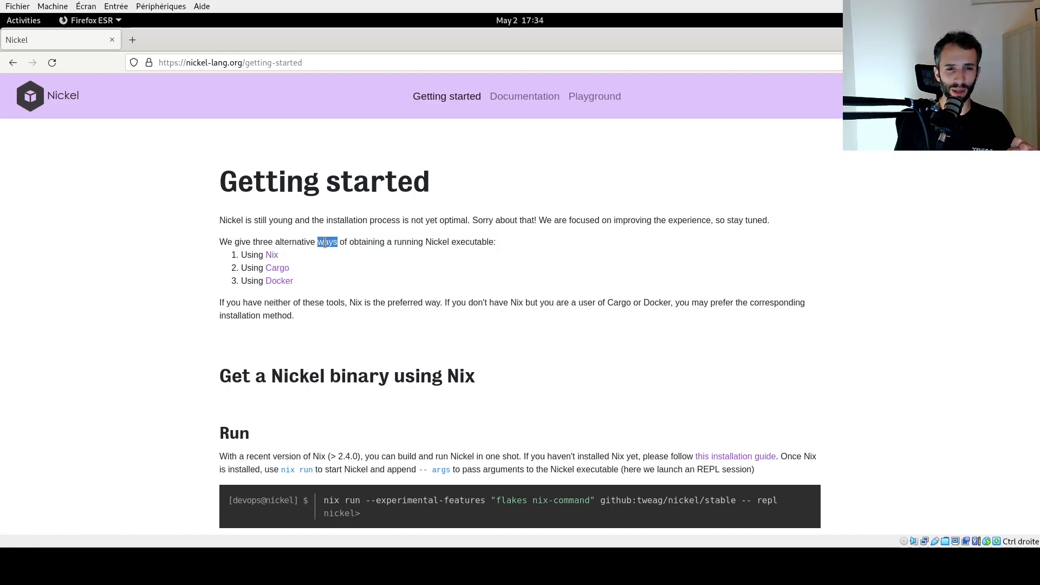
{"action": "left_click", "coordinate": [326, 242]}
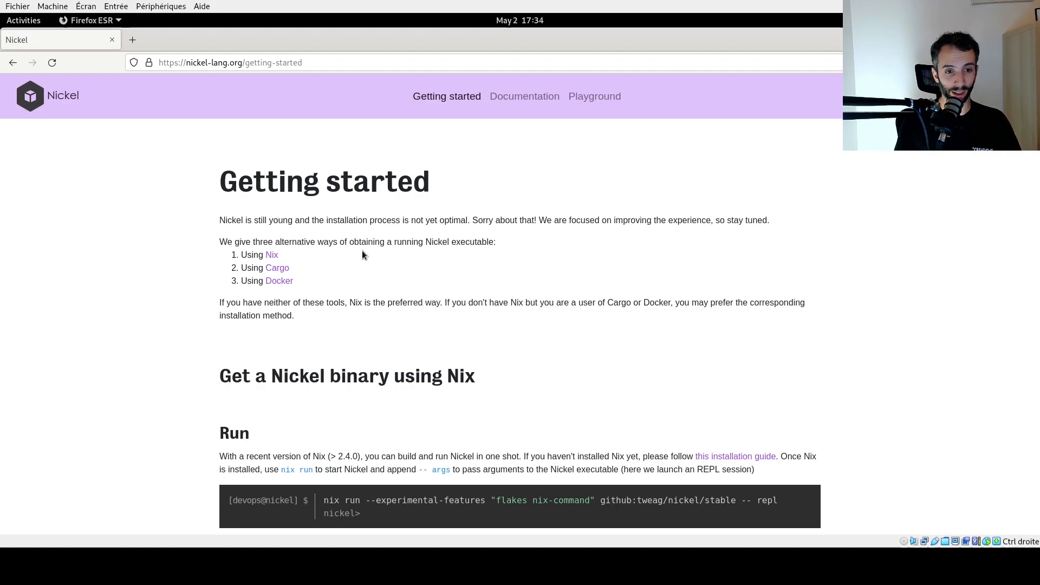
{"action": "scroll", "scroll_direction": "down", "scroll_amount": 3}
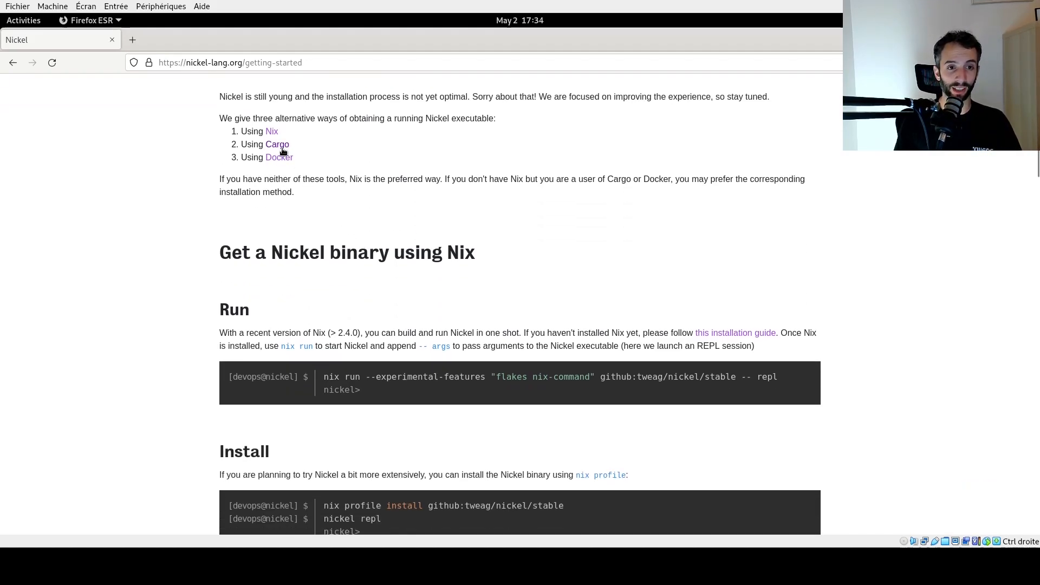
Follow the Cargo installation option and read down through the Docker and first-configuration sections
{"action": "left_click", "coordinate": [276, 144]}
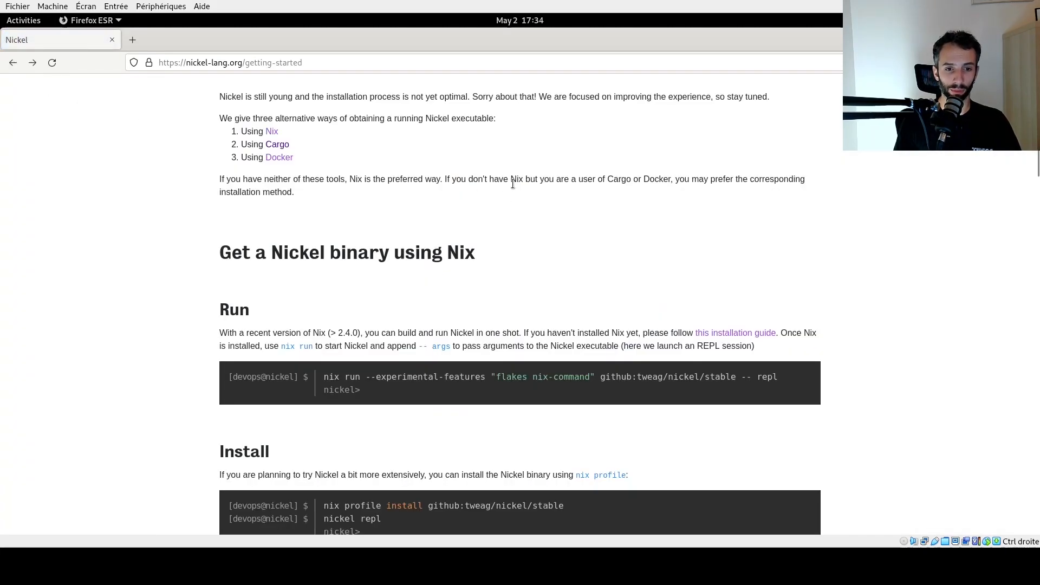
{"action": "scroll", "scroll_direction": "down", "scroll_amount": 3}
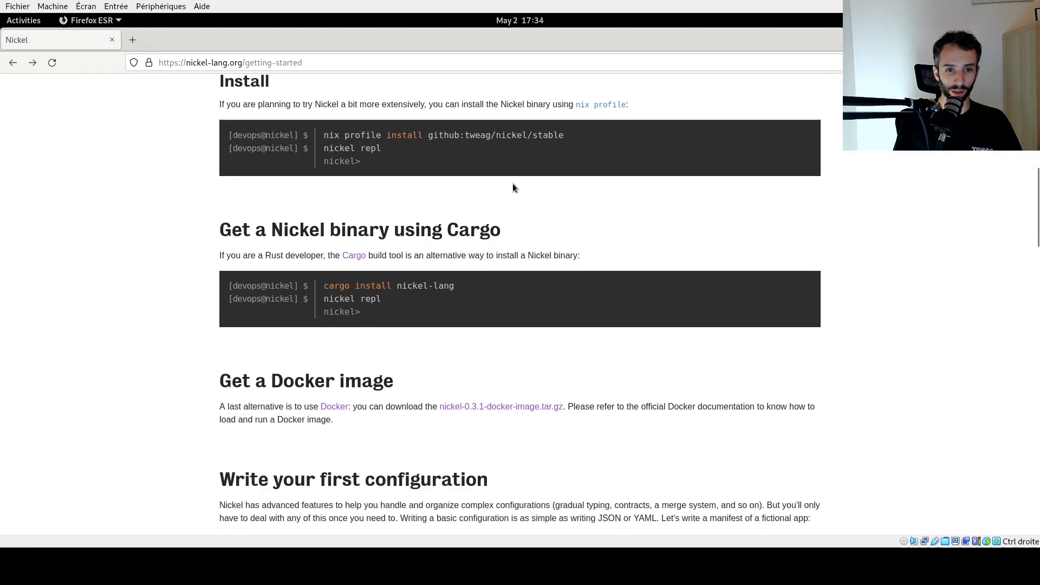
{"action": "scroll", "scroll_direction": "down", "scroll_amount": 3}
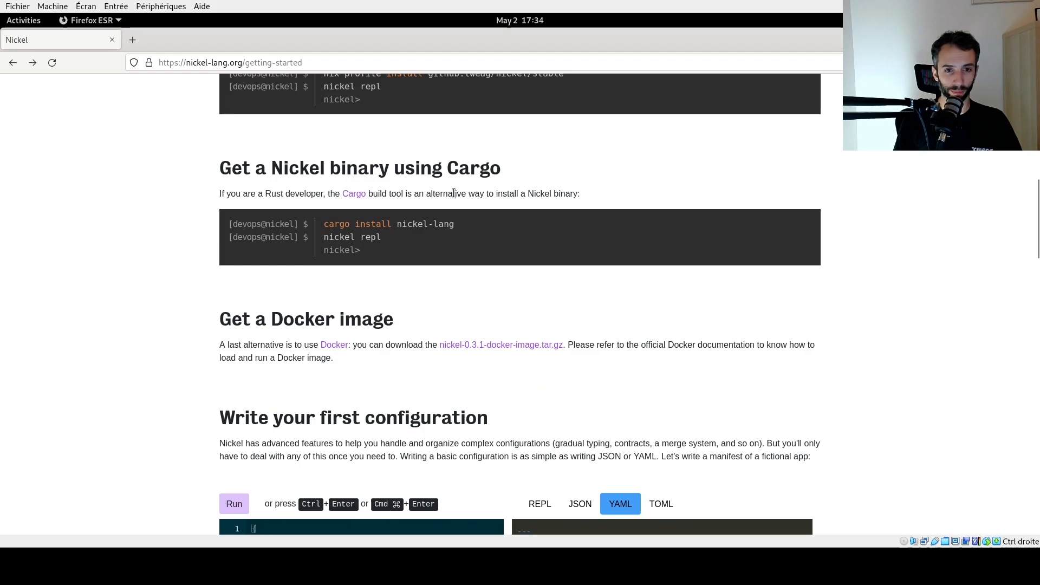
{"action": "mouse_move", "coordinate": [353, 193]}
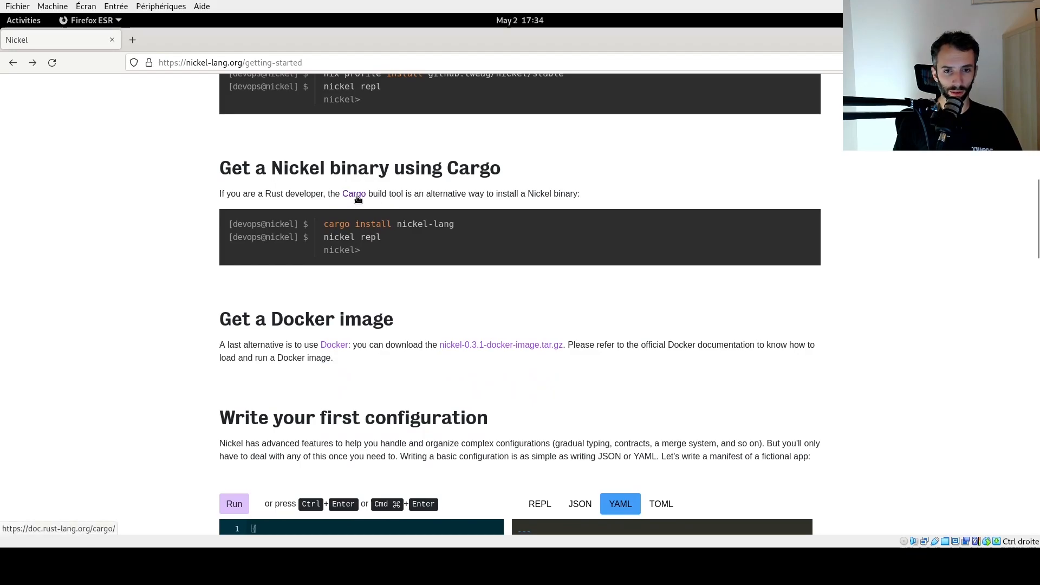
Reach The Cargo Book's Installation page and copy the rustup curl install command
{"action": "left_click", "coordinate": [353, 193]}
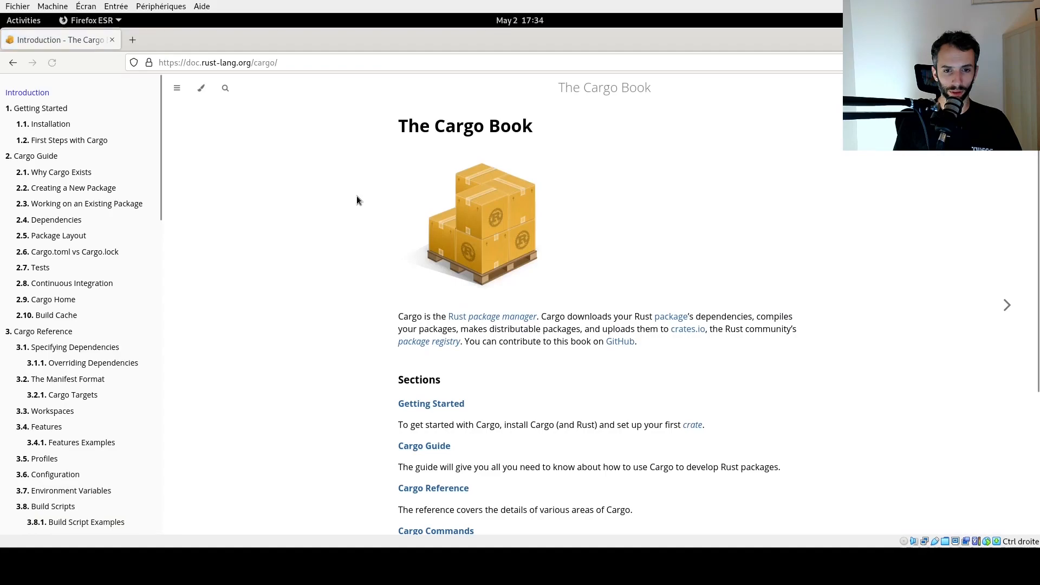
{"action": "left_click", "coordinate": [40, 108]}
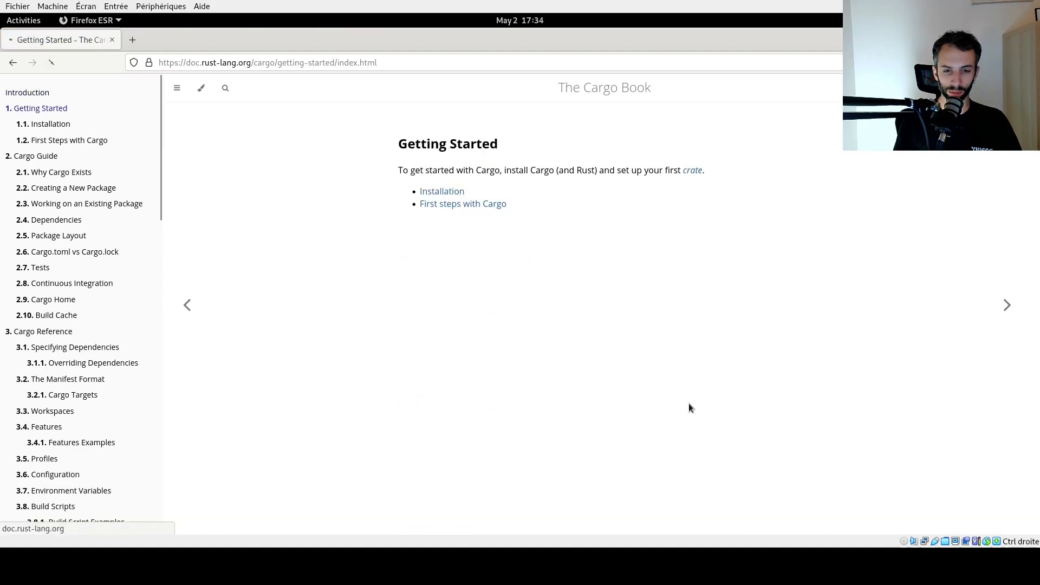
{"action": "left_click", "coordinate": [442, 191]}
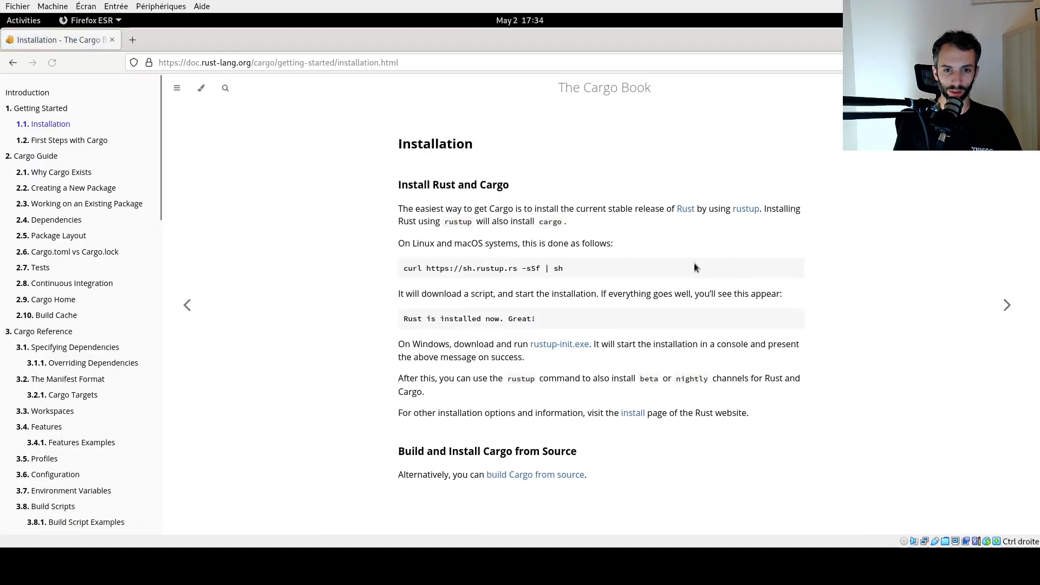
{"action": "right_click", "coordinate": [482, 268]}
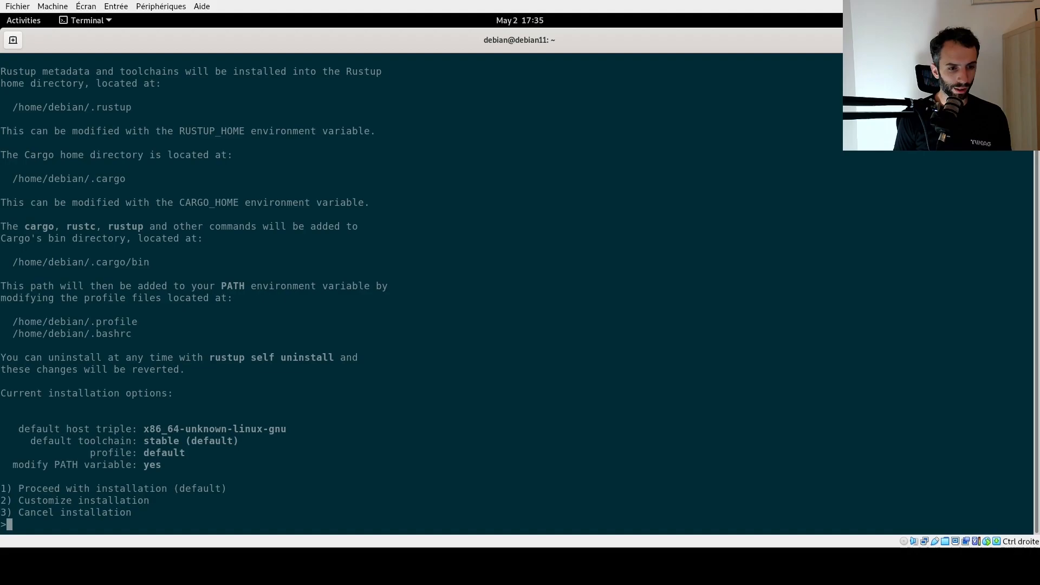
Choose option 1 for the default rustup installation, then return to the Cargo Installation page
{"action": "type", "text": "1"}
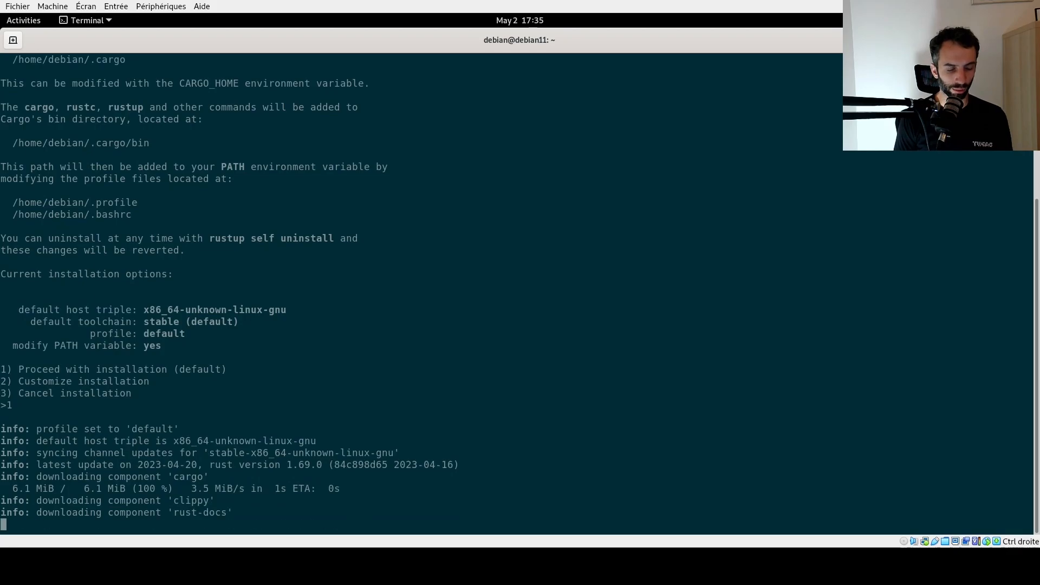
{"action": "left_click", "coordinate": [23, 20]}
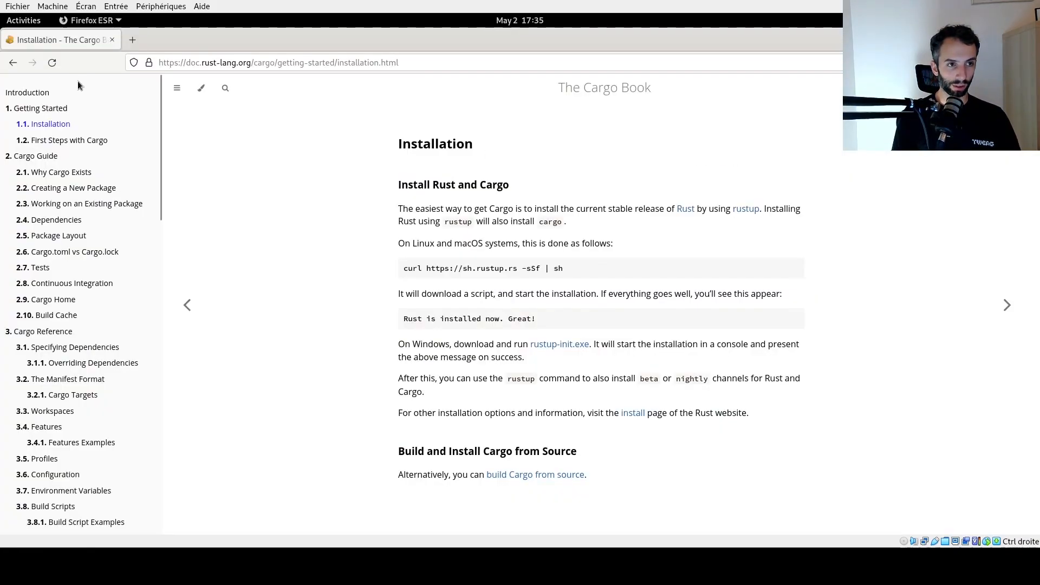
{"action": "left_click", "coordinate": [13, 63]}
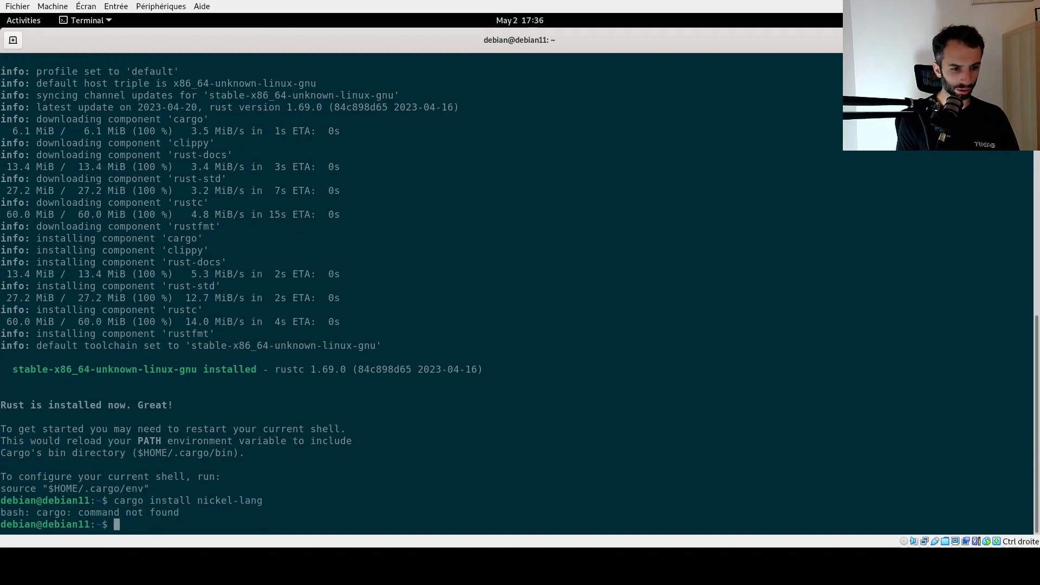
Load Cargo's environment into the shell with source "$HOME/.cargo/env"
{"action": "type", "text": "sour"}
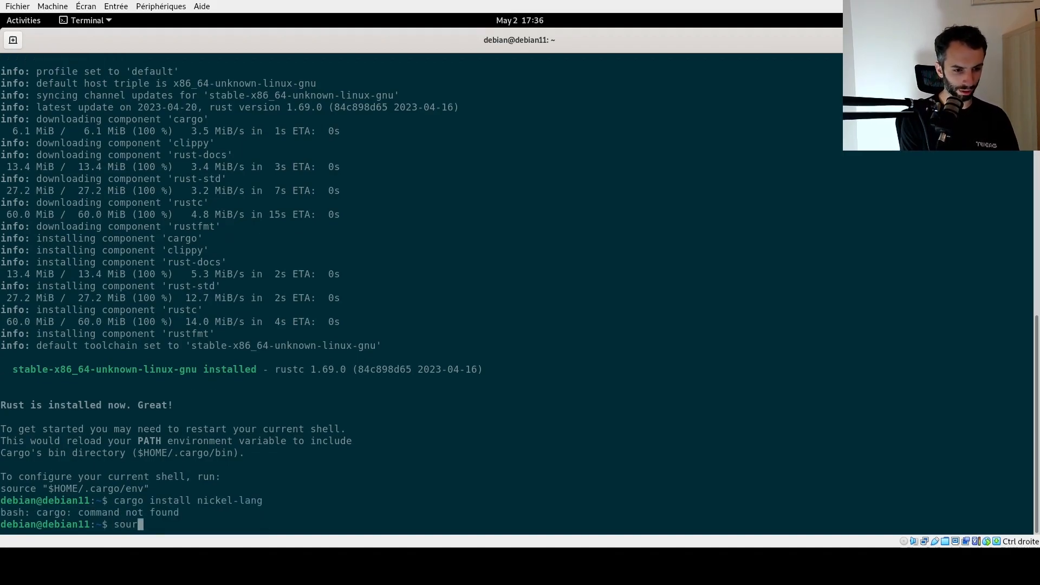
{"action": "type", "text": "ce"}
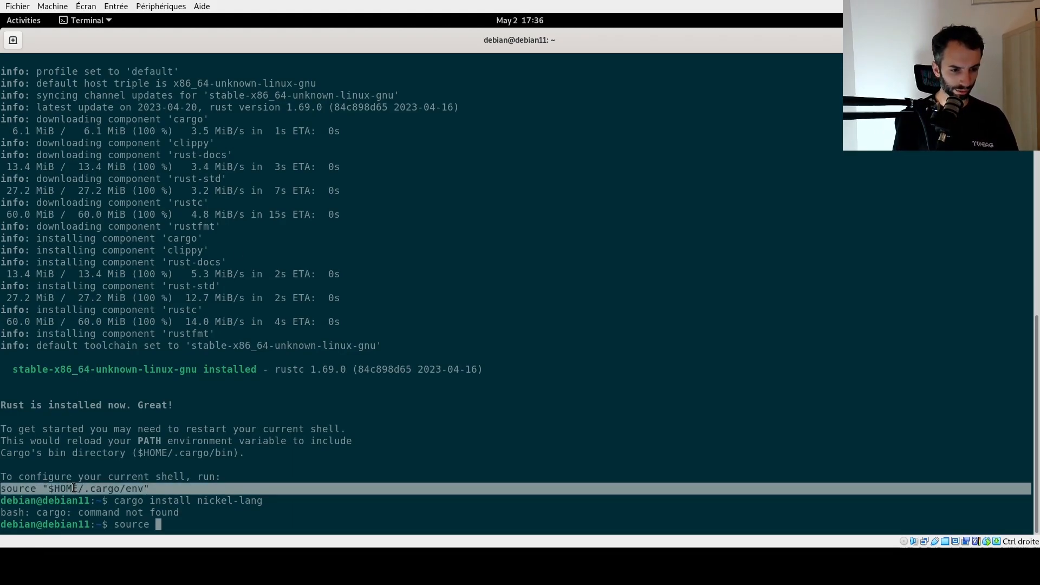
{"action": "double_click", "coordinate": [73, 488]}
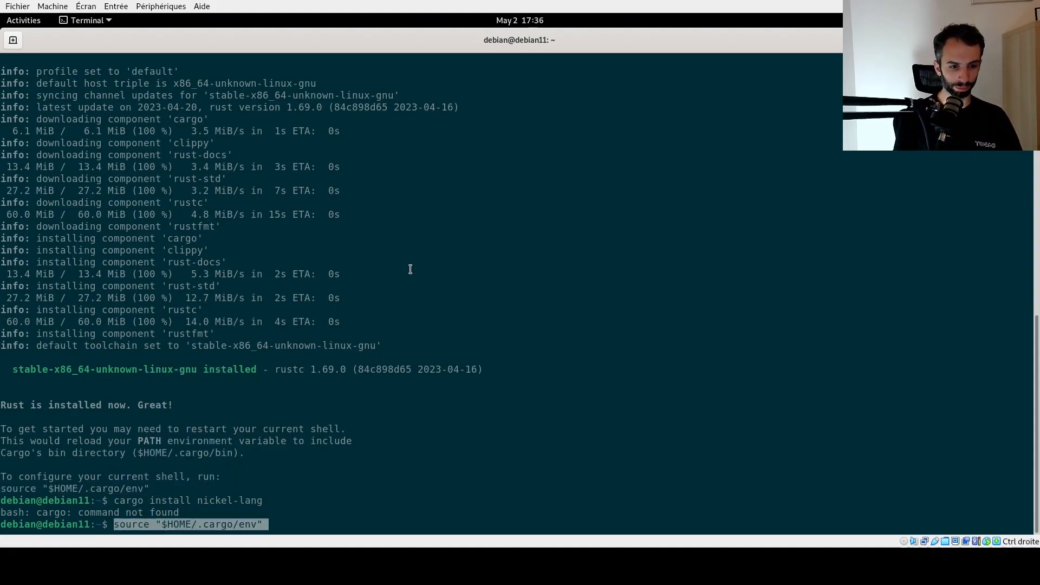
{"action": "key", "text": "Return"}
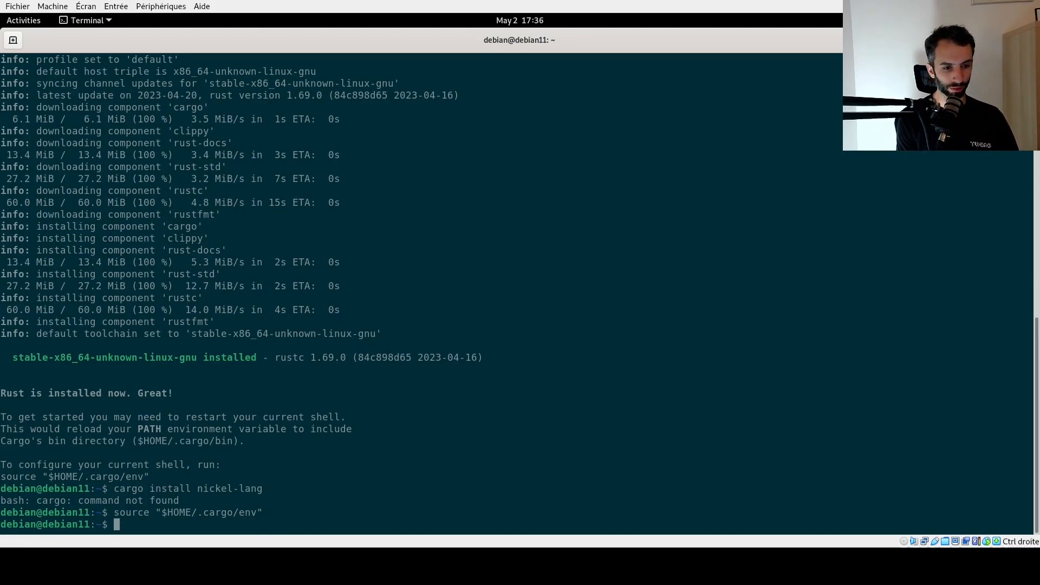
Install the Nickel binary with cargo install nickel-lang
{"action": "type", "text": "cargo install nickel-lang"}
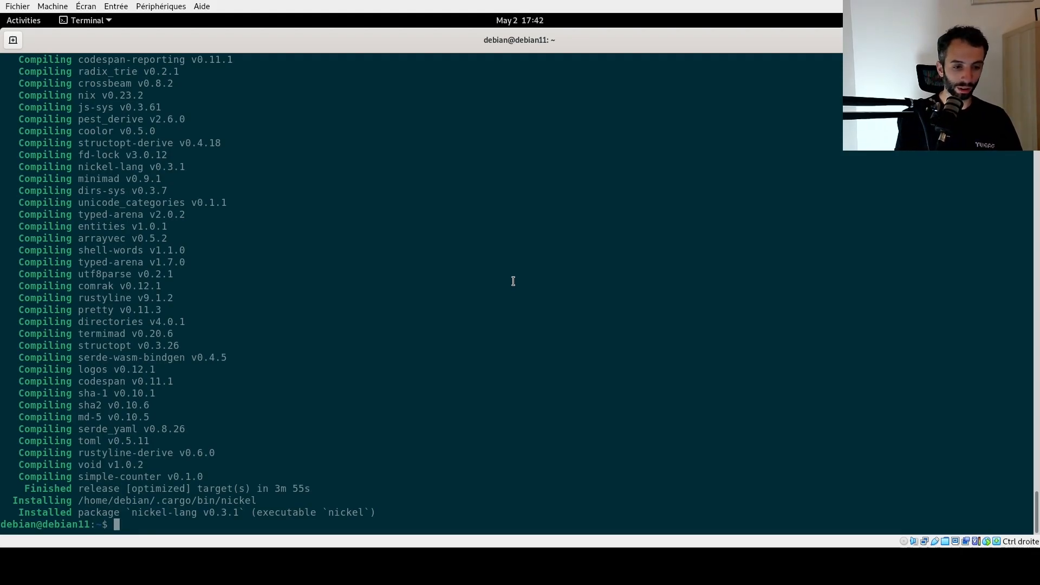
Start nickel repl and evaluate 1+1 to confirm it returns 2
{"action": "type", "text": "nickel repl"}
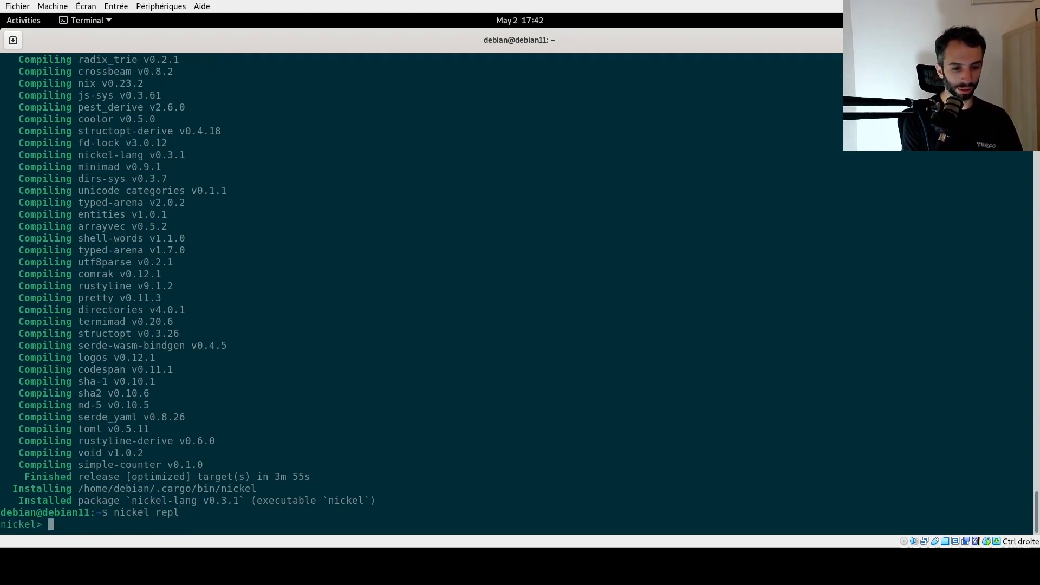
{"action": "type", "text": "1+1"}
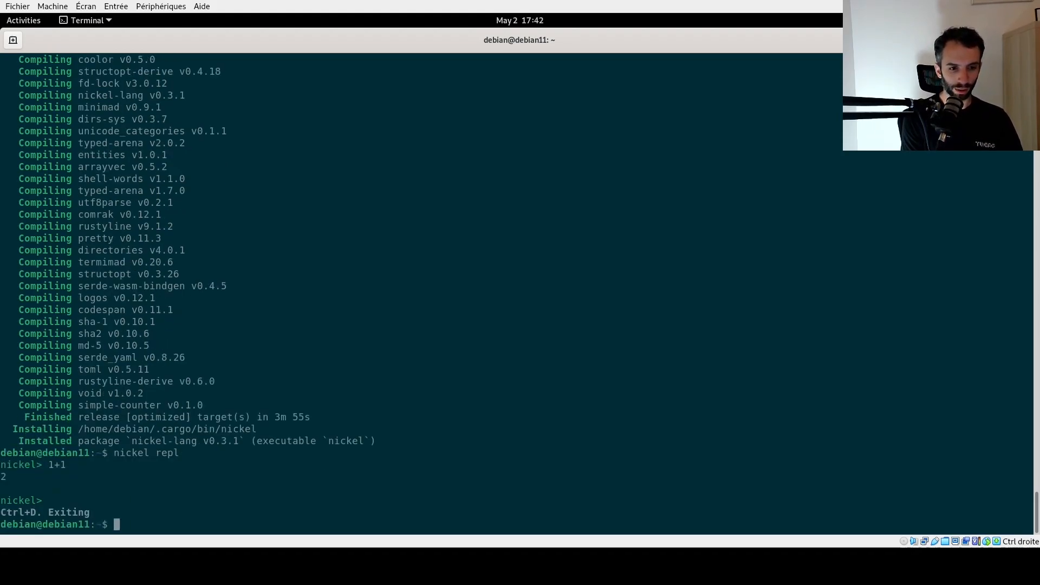
Install the language server with cargo install nickel-lang-lsp
{"action": "type", "text": "cargo install nickel-lang"}
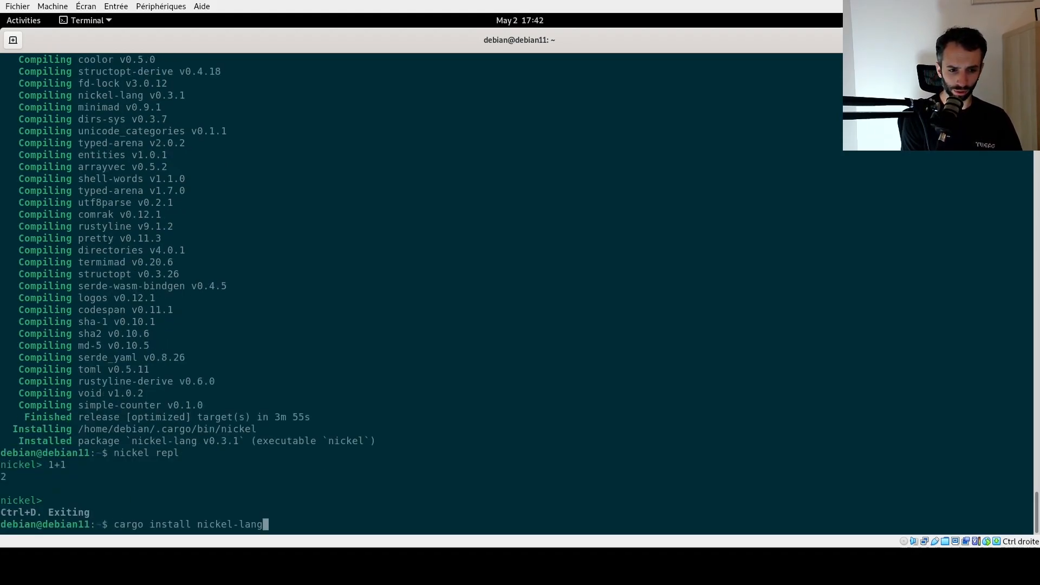
{"action": "type", "text": "-"}
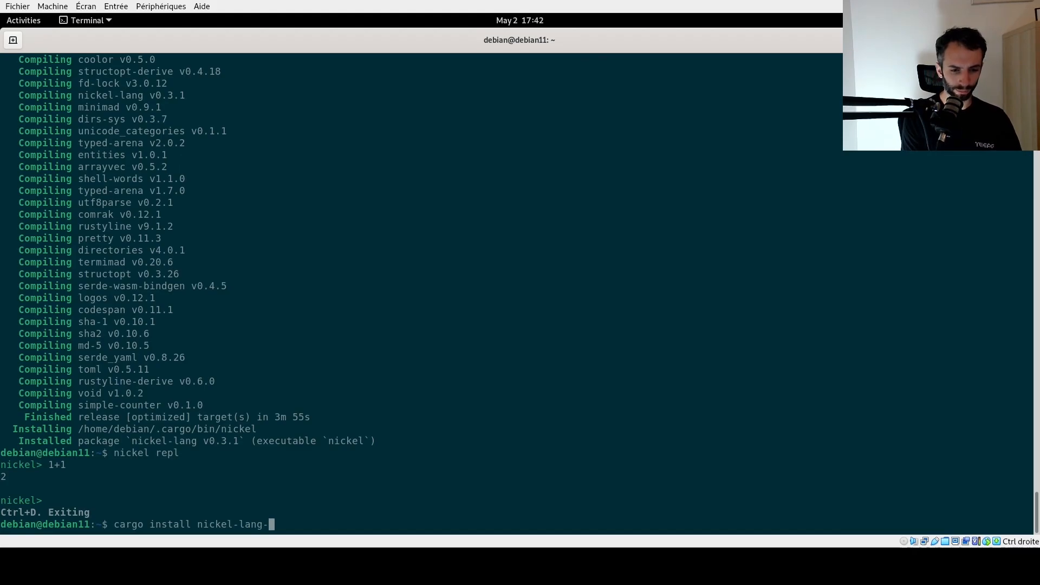
{"action": "type", "text": "lsp"}
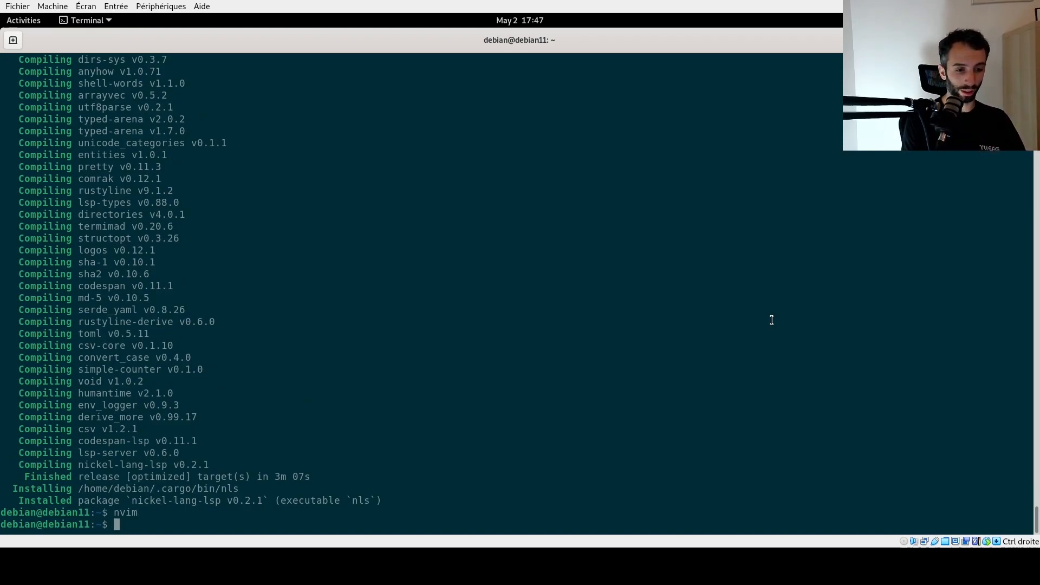
Run nls to check it, then begin a "nickel-language-server" entry in coc-settings.json
{"action": "type", "text": "nls"}
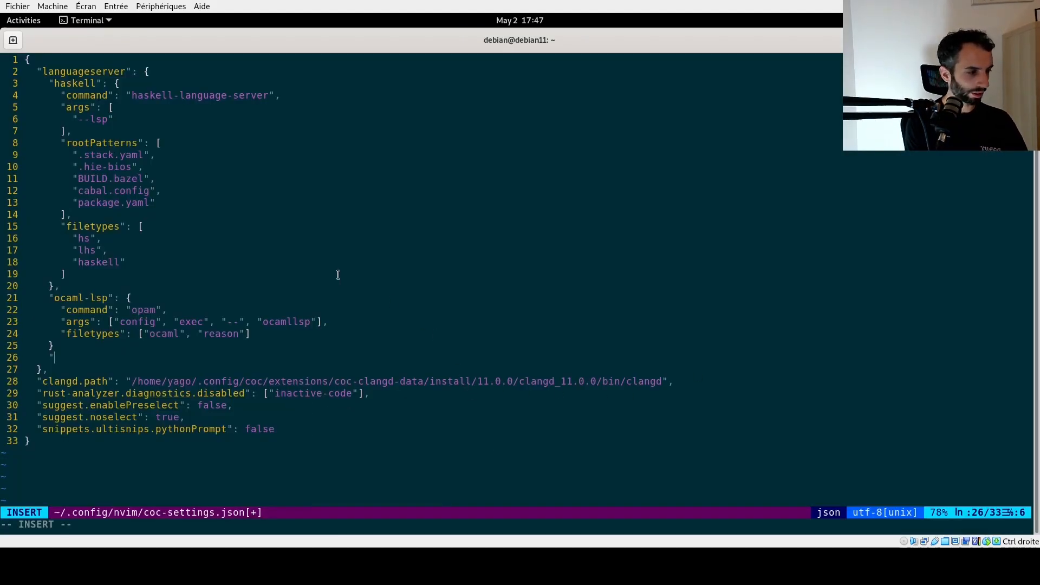
{"action": "type", "text": "nickel-"}
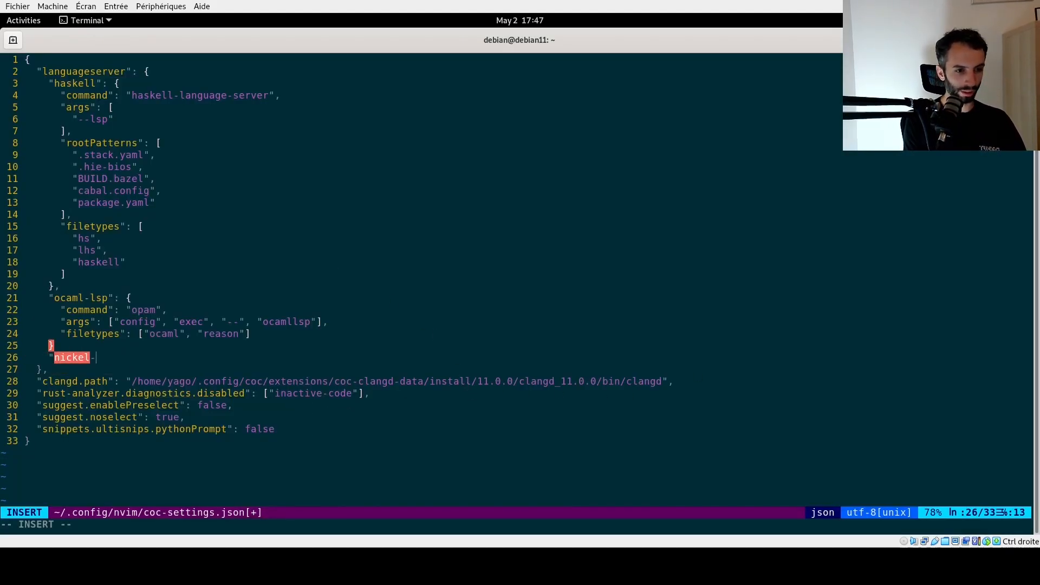
{"action": "type", "text": "language-server\": {"}
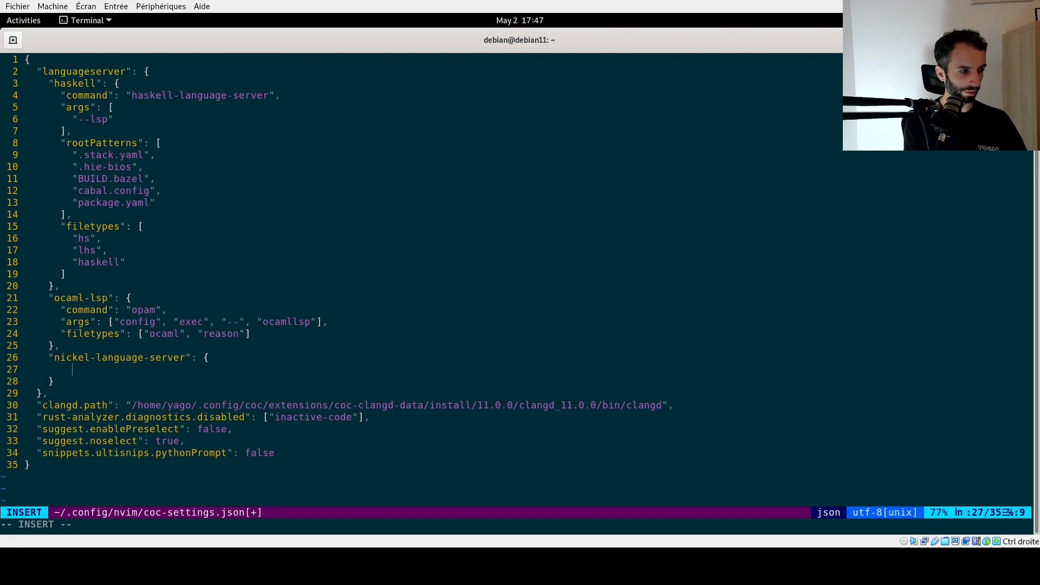
Give the entry "command": "nls" and start its "filetypes" setting
{"action": "type", "text": "\"command"}
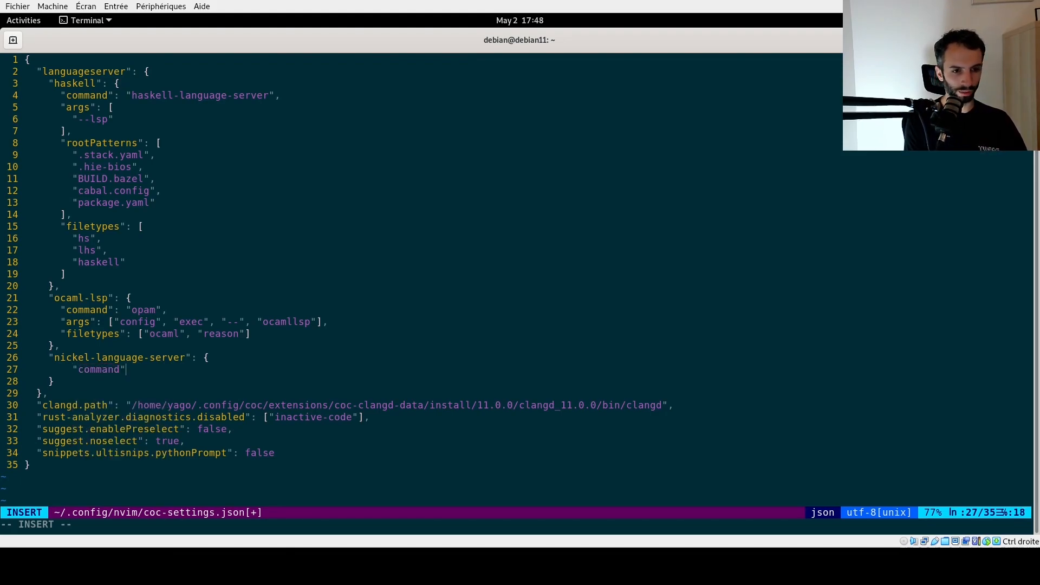
{"action": "type", "text": ": \"nls\","}
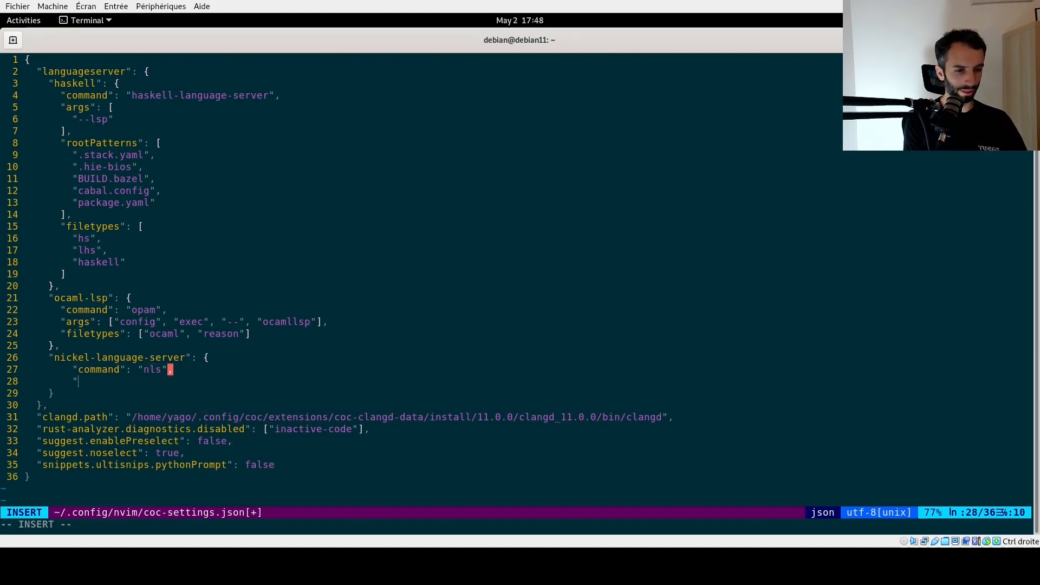
{"action": "type", "text": "filetypes\""}
{"action": "type", "text": "n"}
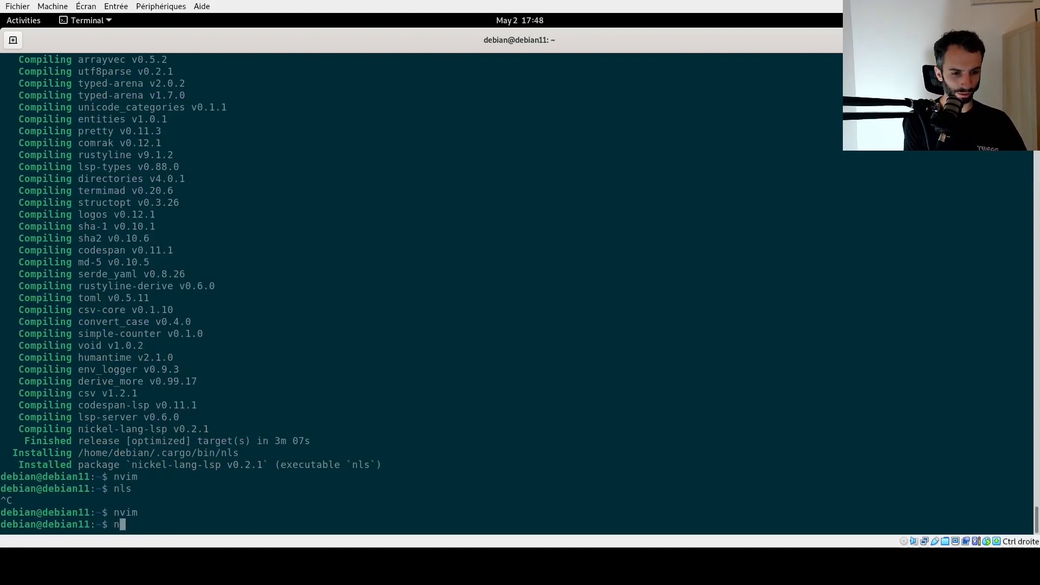
Create foo.ncl in nvim and type a record starting with { foo :
{"action": "key", "text": "Return"}
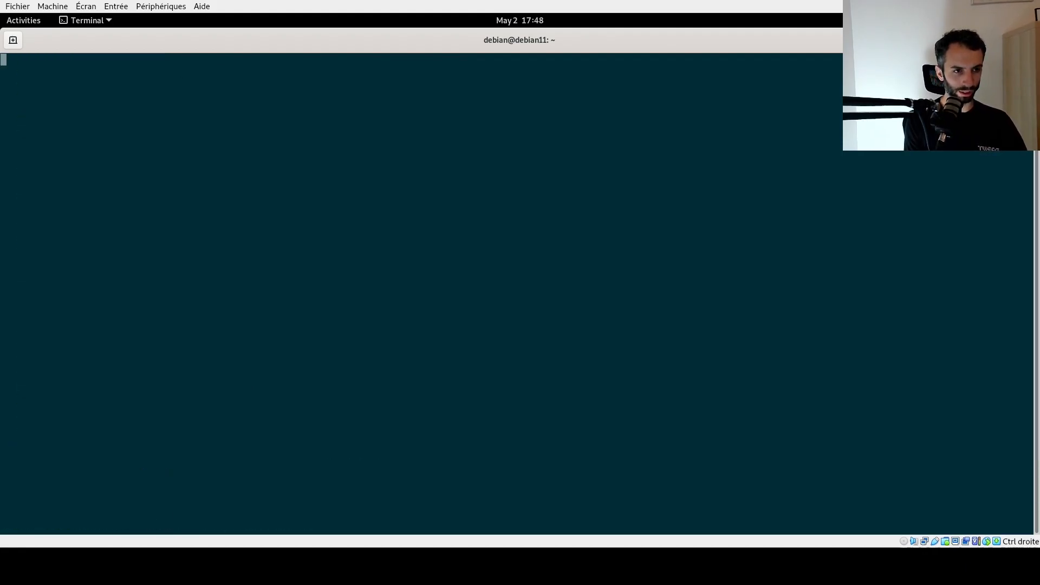
{"action": "type", "text": "{"}
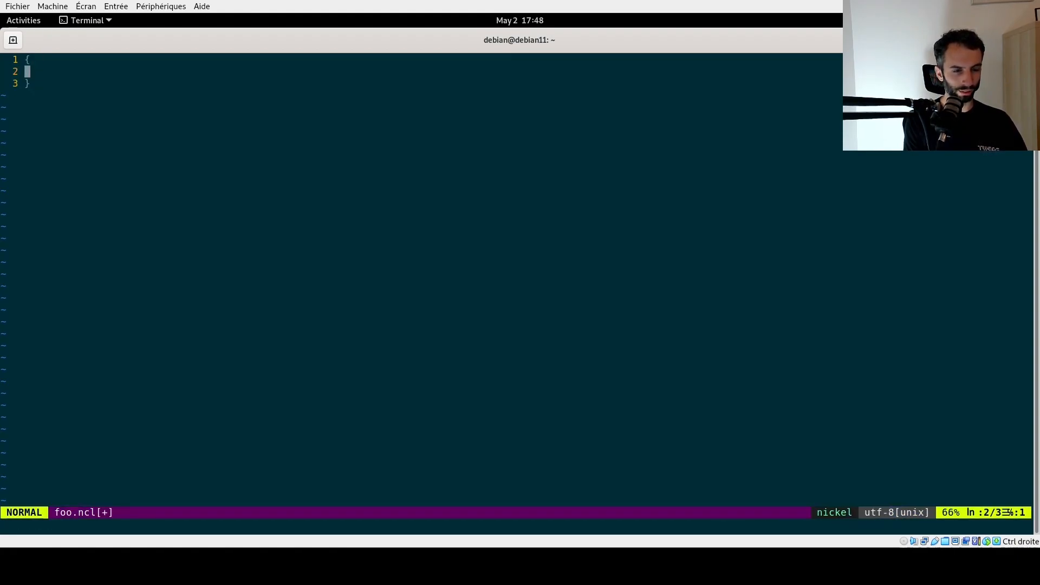
{"action": "type", "text": "foo :"}
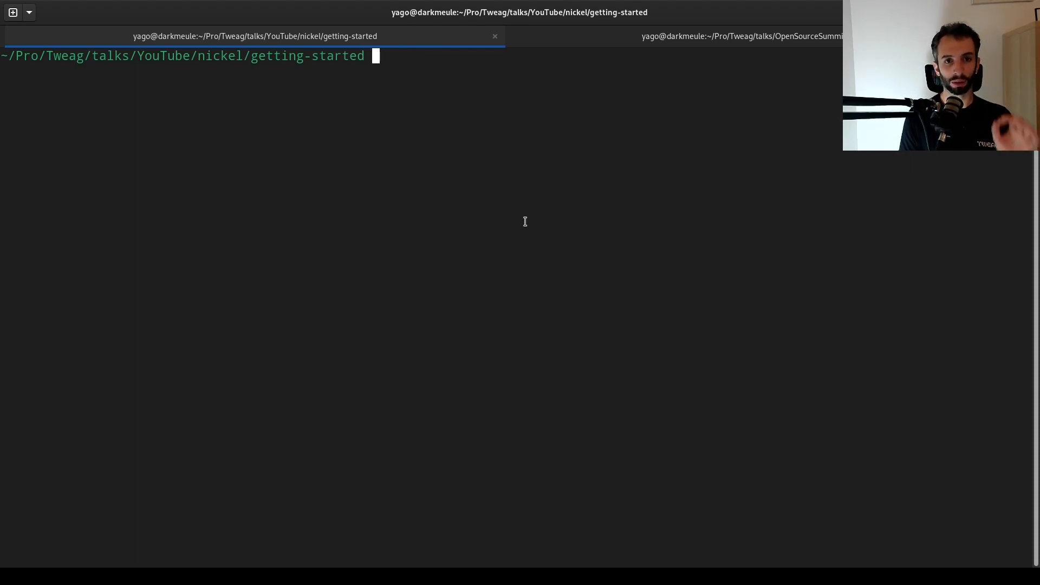
Show nickel help query, then launch nvim on config.ncl
{"action": "type", "text": "nickel help query"}
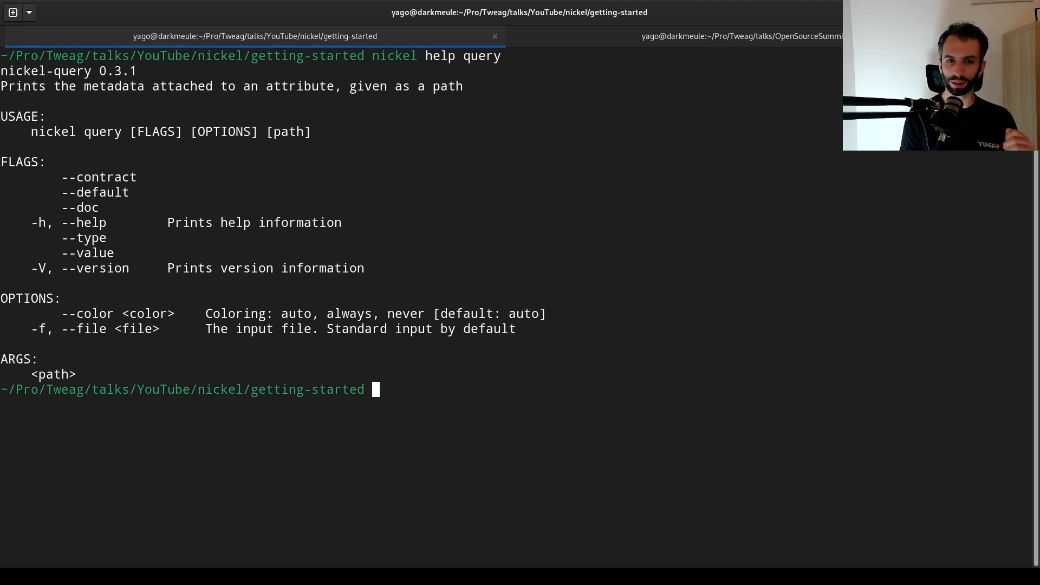
{"action": "type", "text": "nvim config"}
{"action": "type", "text": "let"}
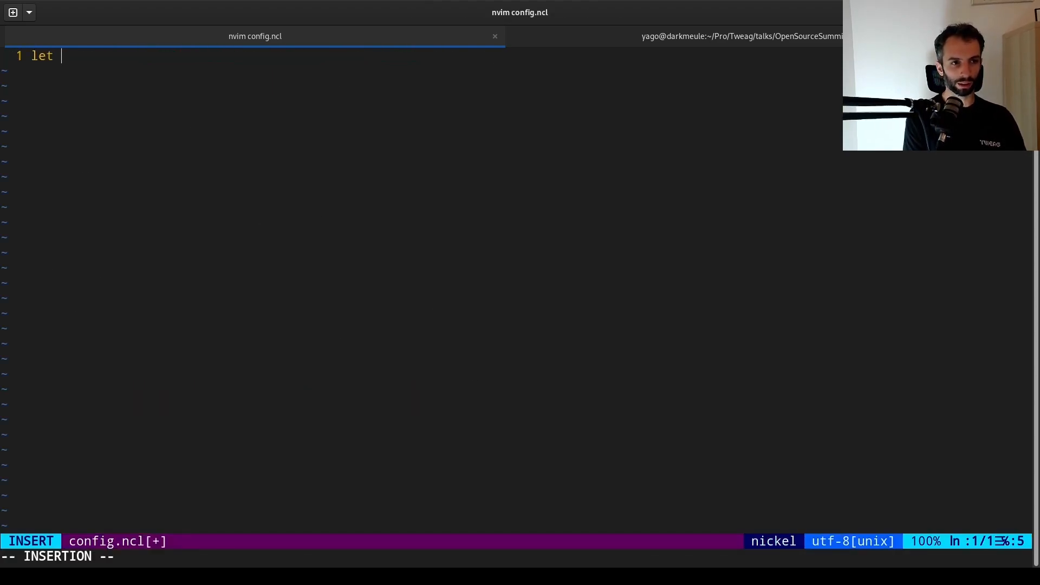
Define Schema with foo.bar | doc "the `foo.bar` option" | String
{"action": "type", "text": "Schema = {"}
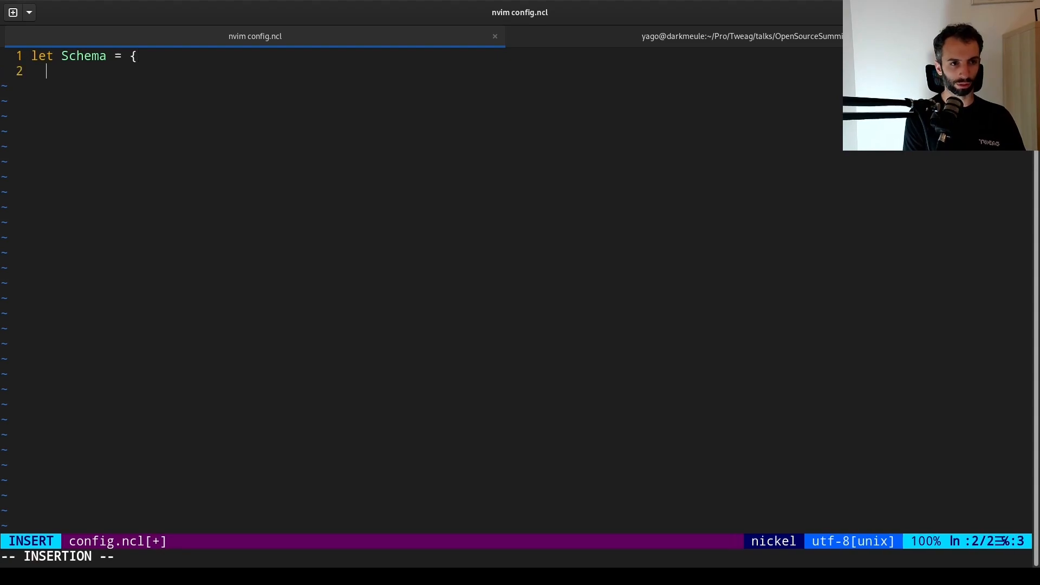
{"action": "type", "text": "foo.bar | S"}
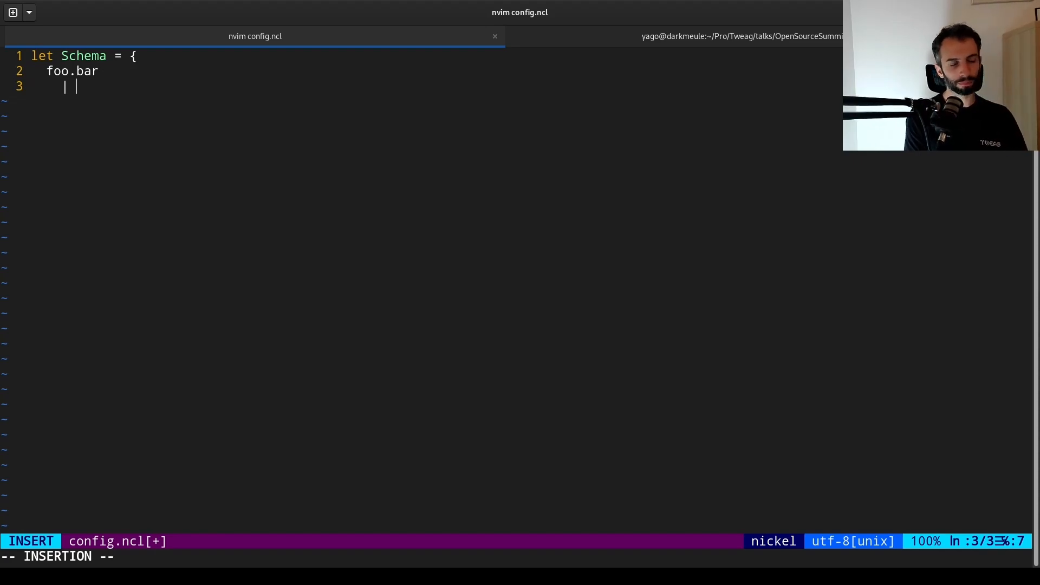
{"action": "type", "text": "doc \""}
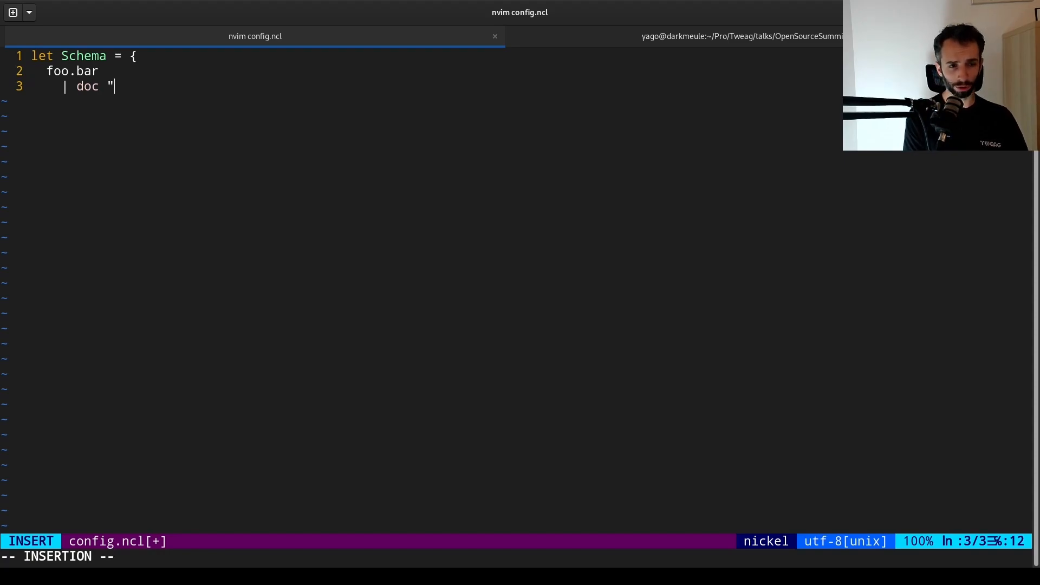
{"action": "type", "text": "t"}
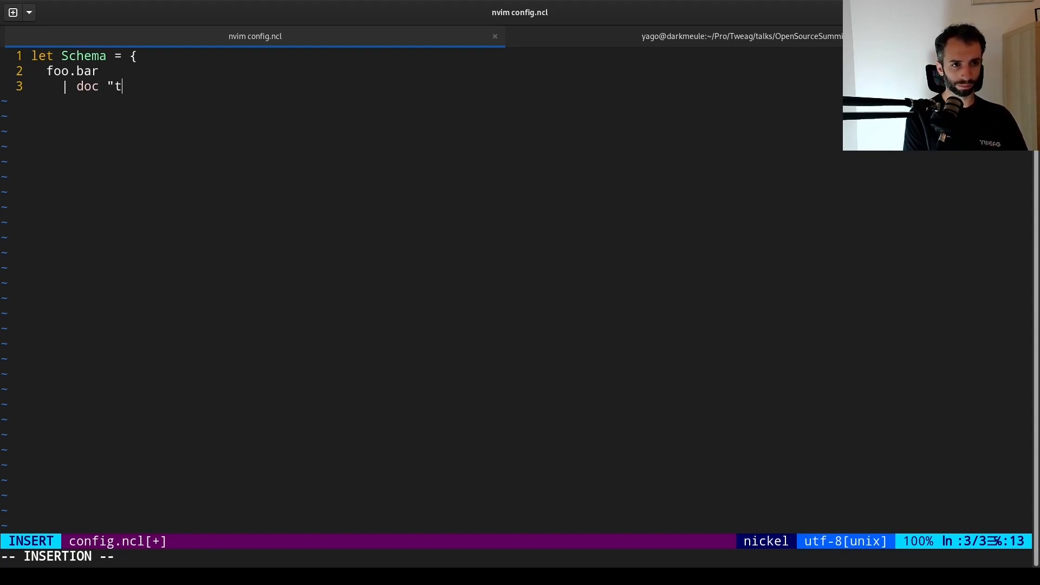
{"action": "type", "text": "he `foo.bar"}
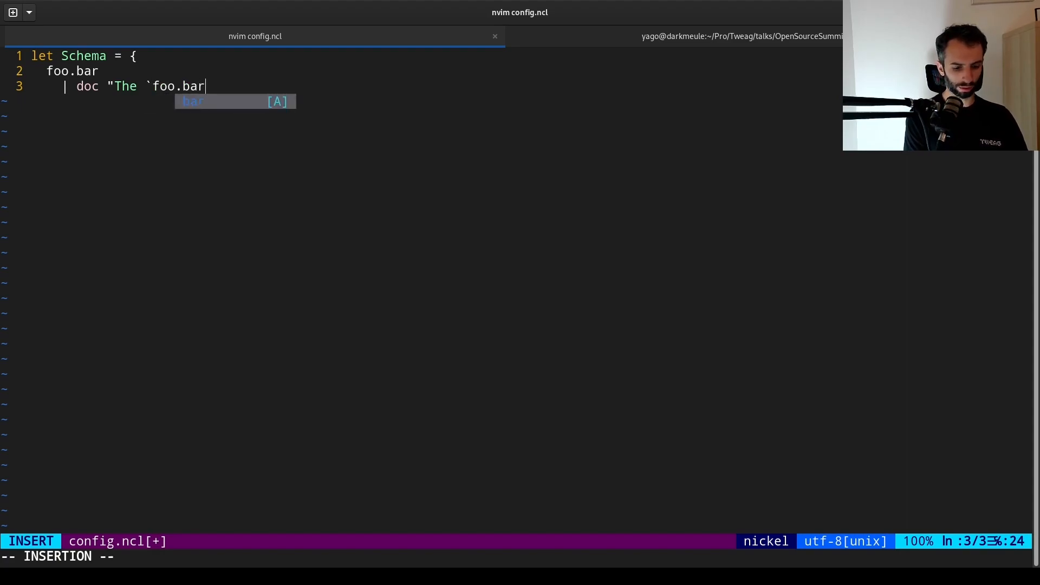
{"action": "type", "text": "` option"}
{"action": "type", "text": "| St"}
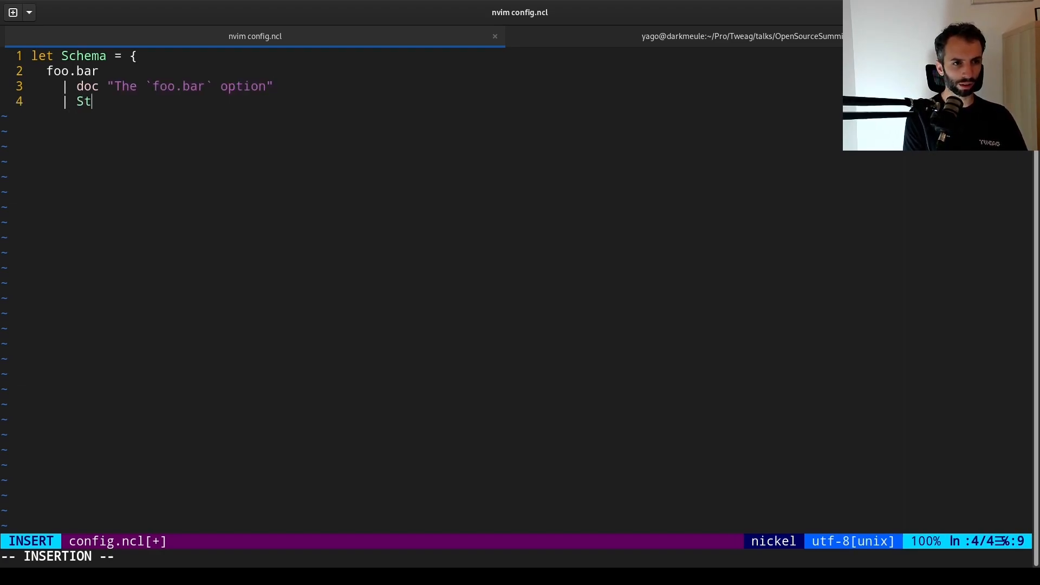
{"action": "type", "text": "ring,"}
{"action": "type", "text": "} in"}
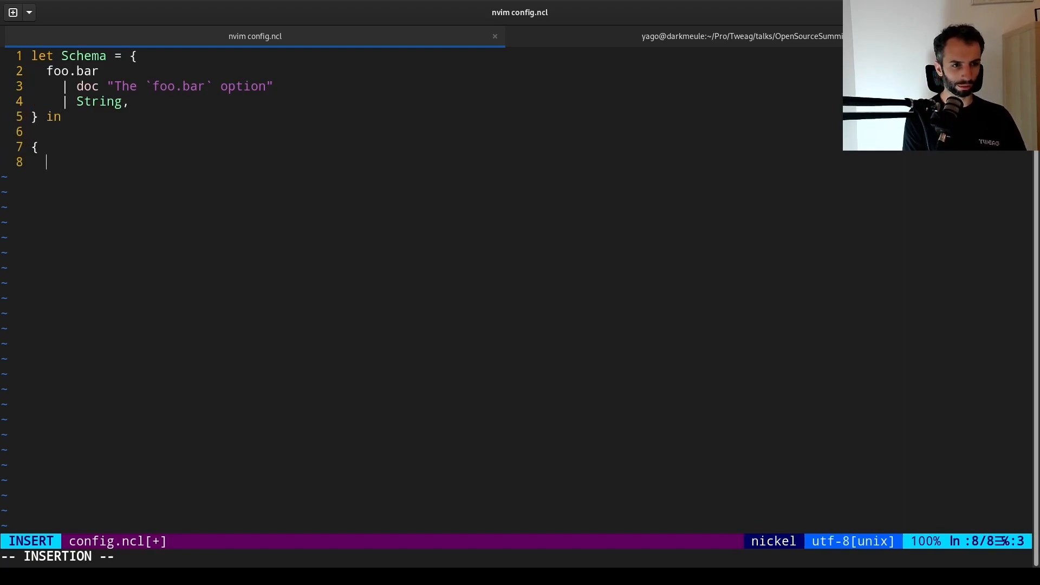
Add the record foo.bar = "hello, world!" that the Schema is applied to
{"action": "type", "text": "foo.bar"}
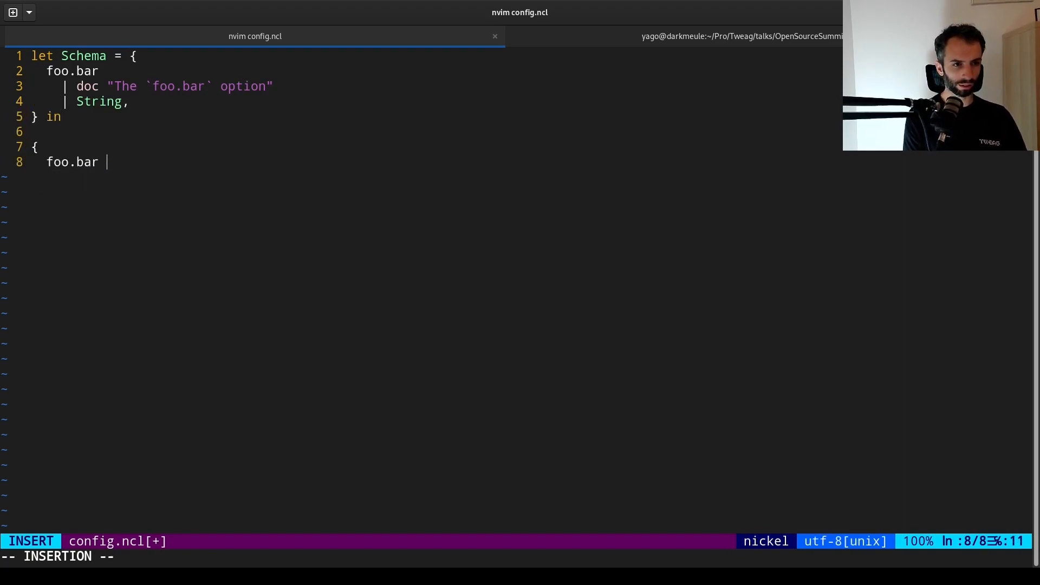
{"action": "type", "text": "= \"hello, world!\","}
{"action": "type", "text": "} | Schema"}
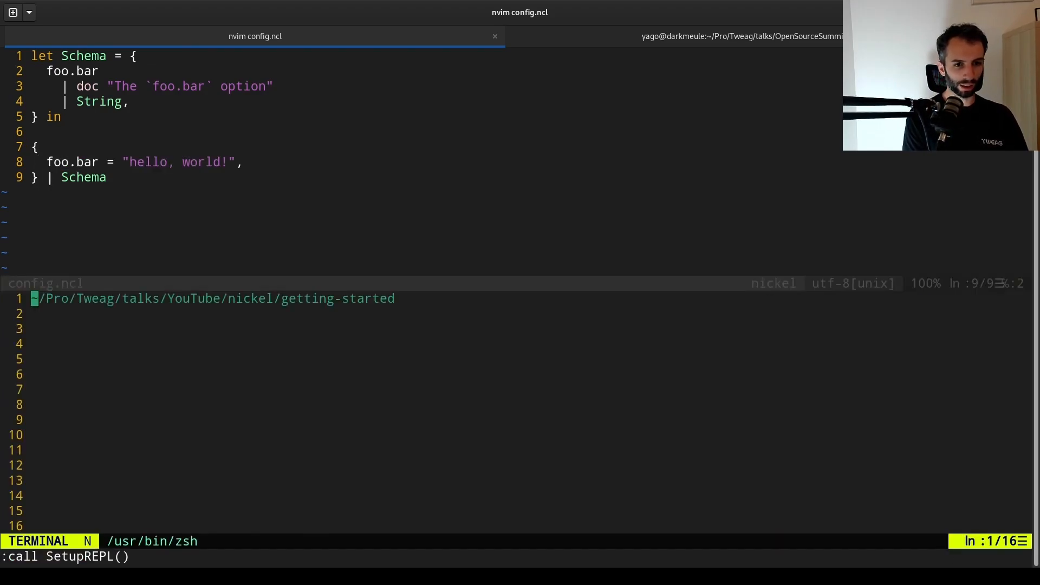
Run nickel query -f config.ncl foo.bar in the terminal split to list the field's metadata
{"action": "type", "text": "nickel query"}
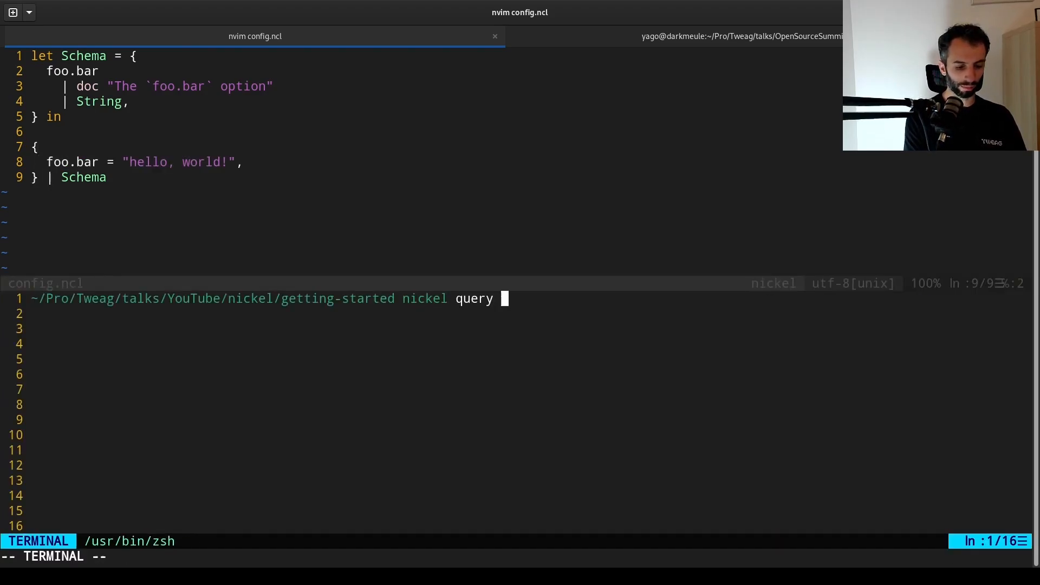
{"action": "type", "text": "-f config.ncl"}
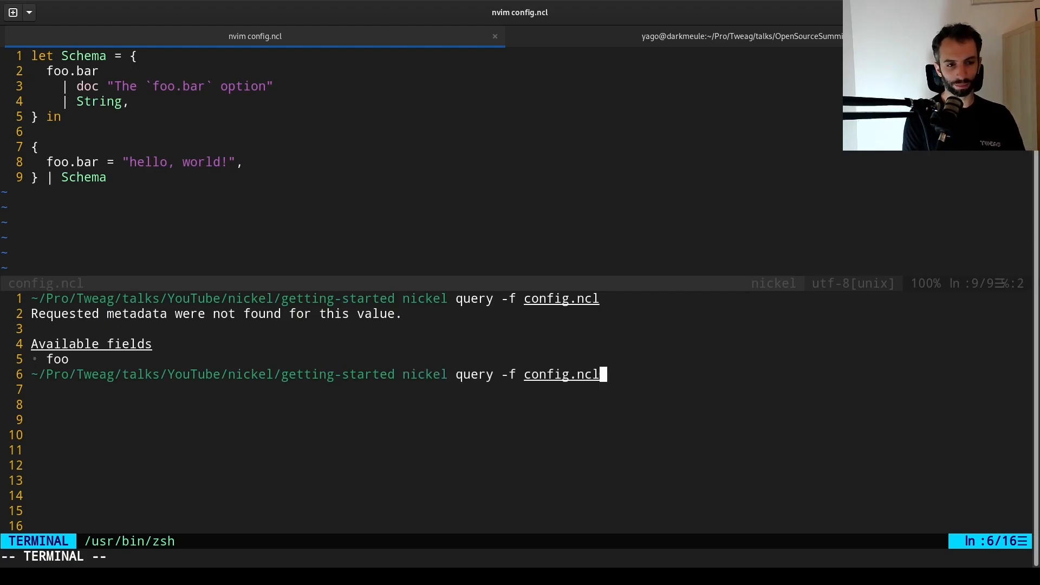
{"action": "type", "text": "foo"}
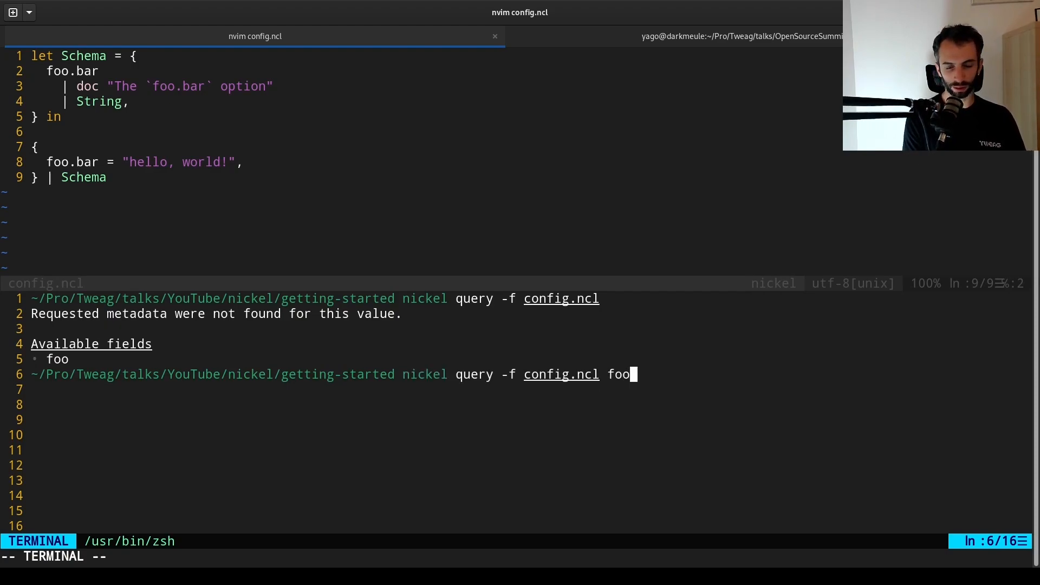
{"action": "type", "text": ".bar"}
{"action": "type", "text": "nickel repl"}
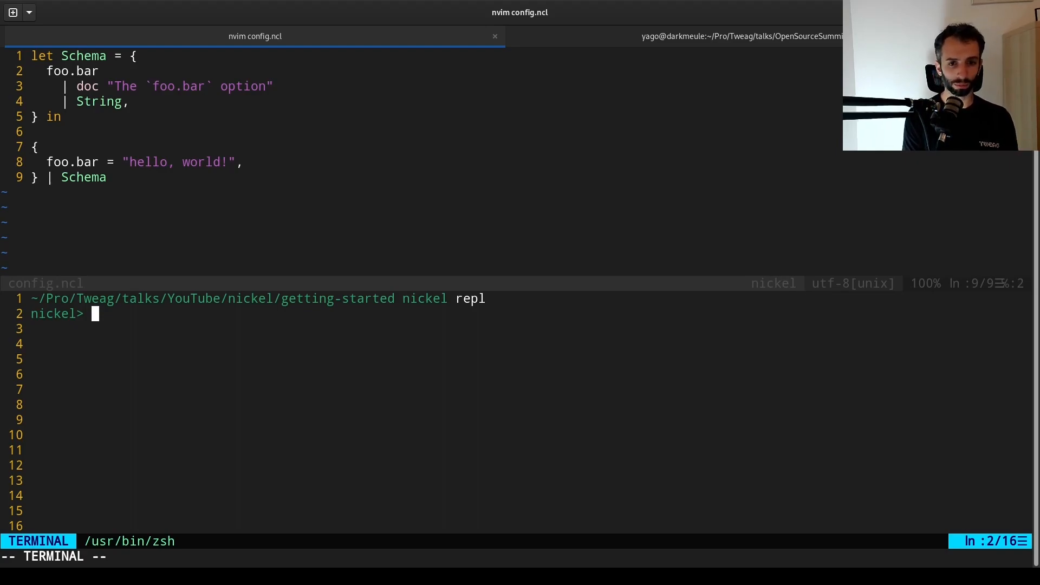
Query the std module in the Nickel REPL to list its fields
{"action": "type", "text": ":q"}
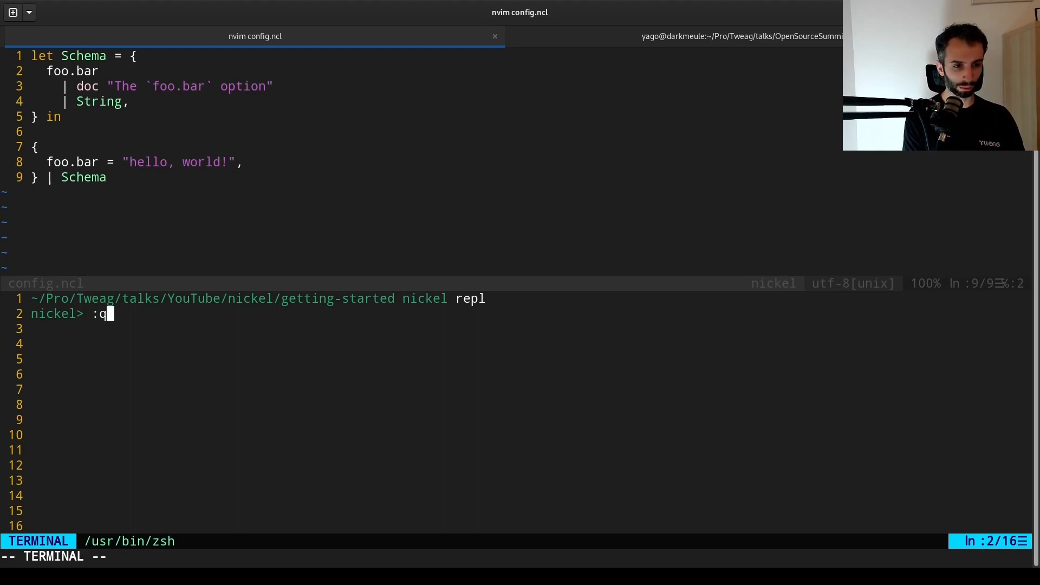
{"action": "type", "text": "uery"}
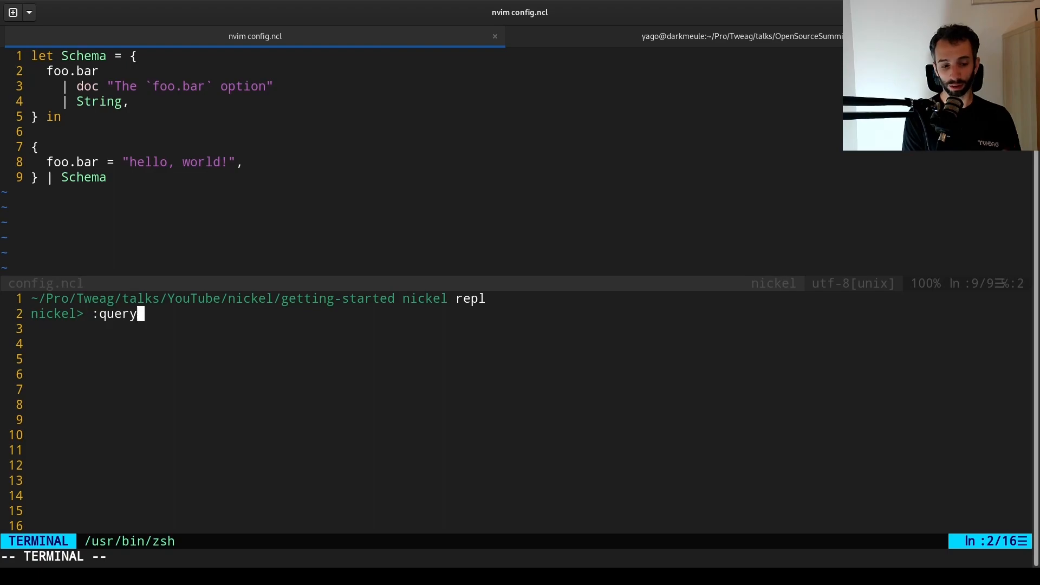
{"action": "type", "text": "std"}
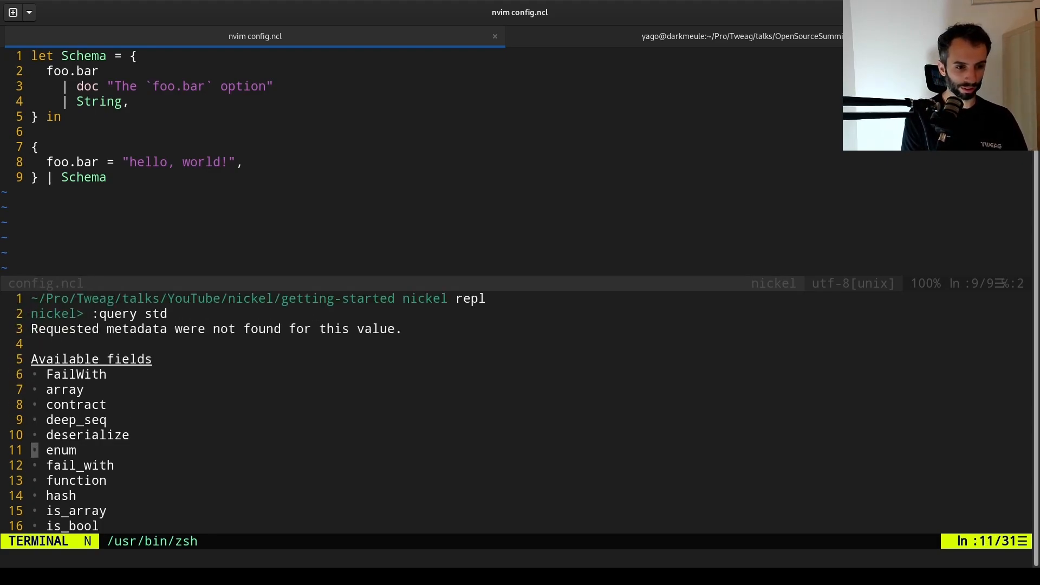
{"action": "key", "text": "v"}
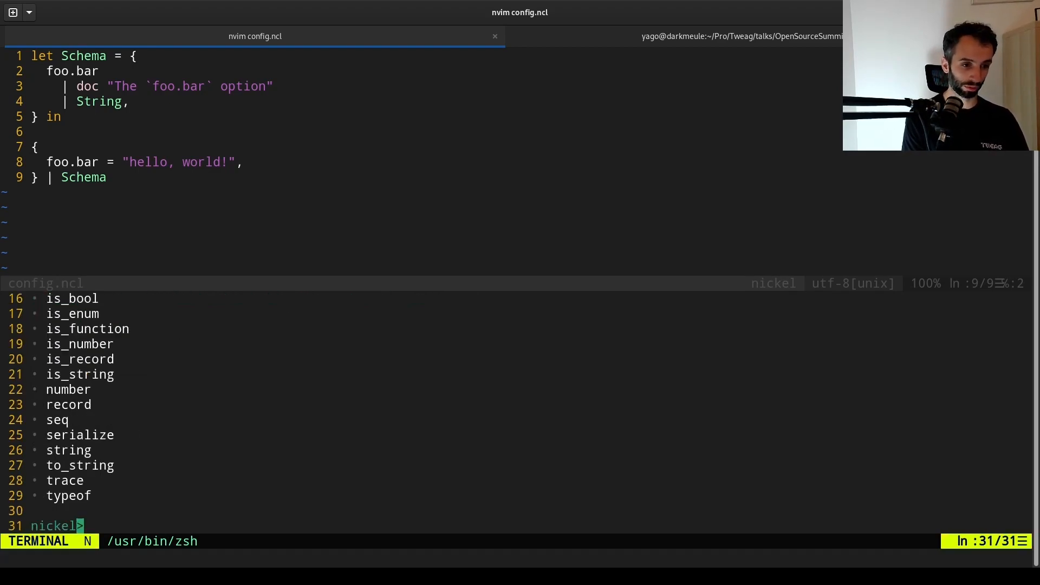
Query std array to list the array module's functions
{"action": "type", "text": ":query"}
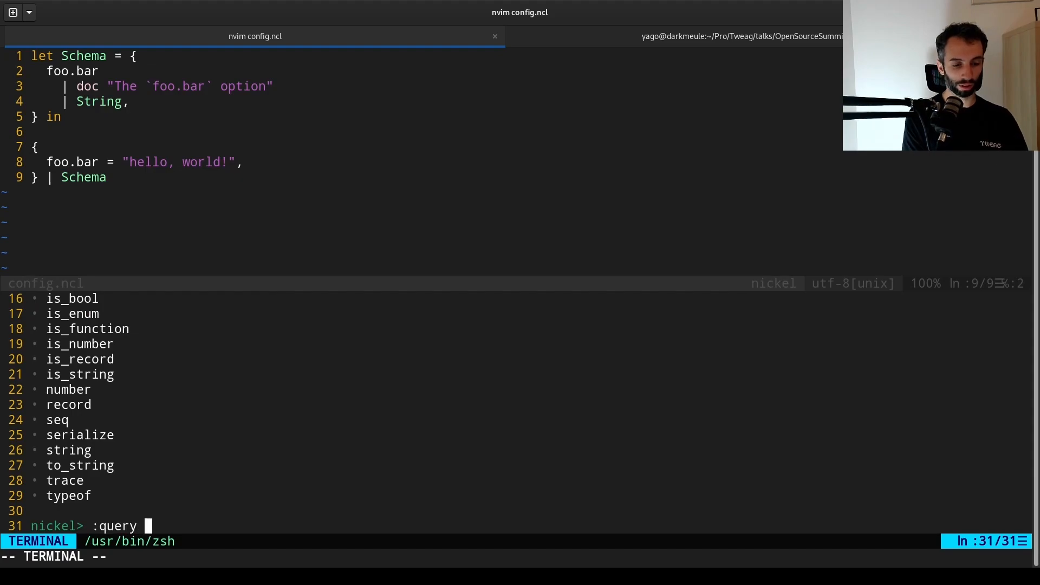
{"action": "type", "text": "std array"}
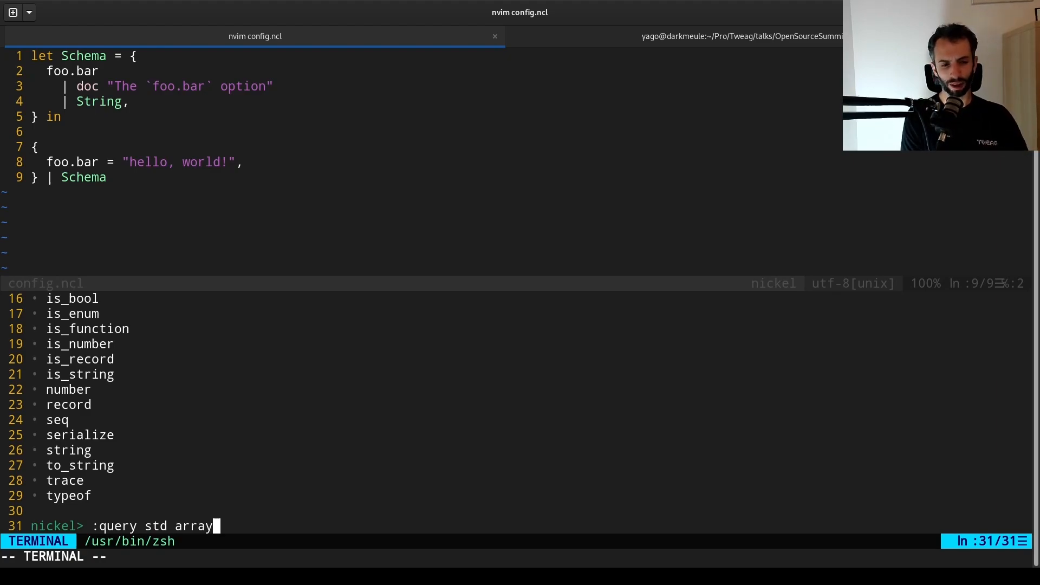
{"action": "key", "text": "Return"}
{"action": "type", "text": ":query std array"}
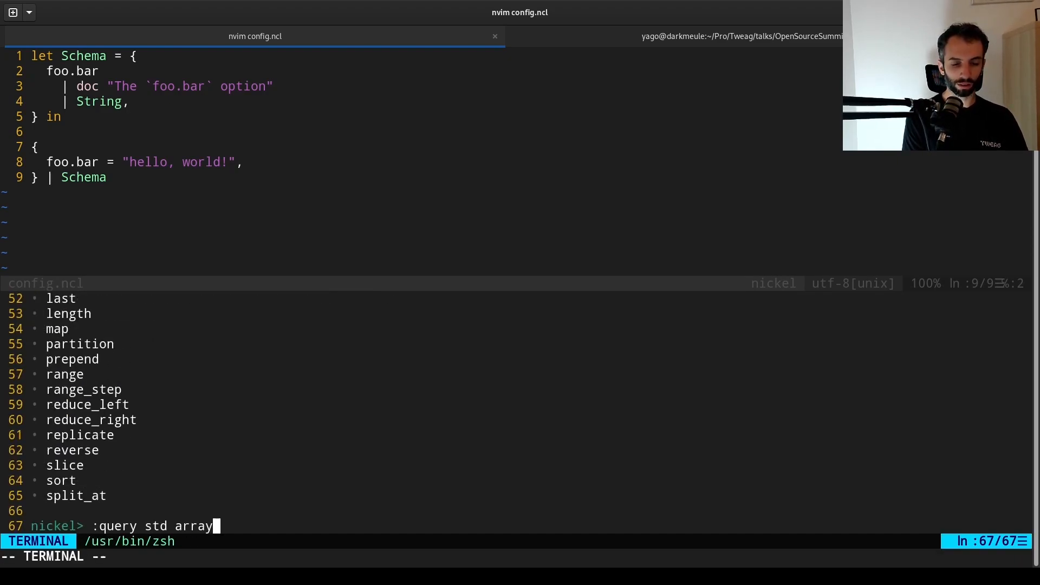
Query std.array.filter to show its type, documentation and example, then leave the REPL
{"action": "type", "text": "."}
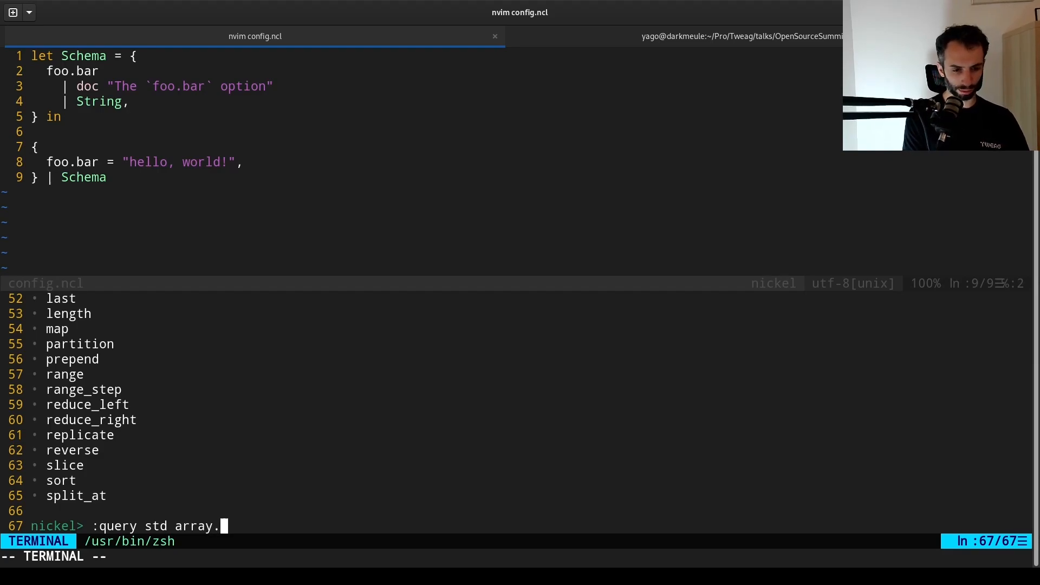
{"action": "type", "text": "filter"}
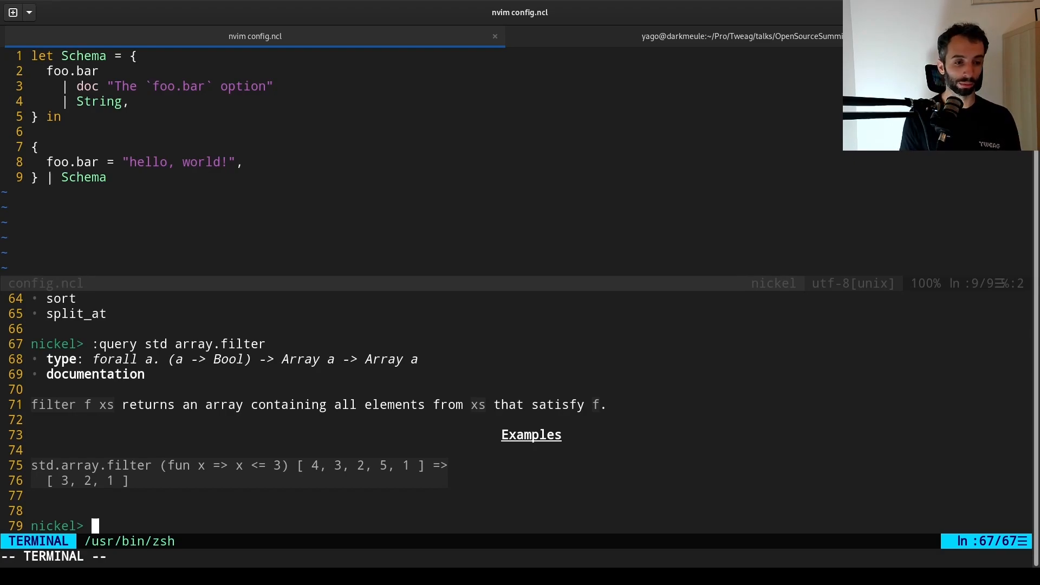
{"action": "key", "text": "ctrl+d"}
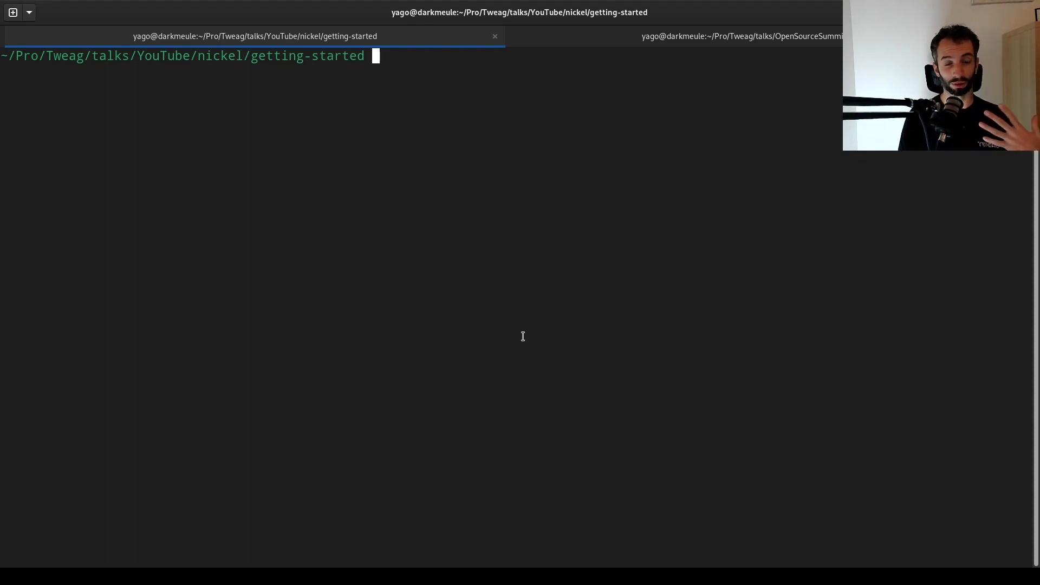
Launch nvim foo.ncl with a terminal split running nickel -f foo.ncl showing the dynamic type error
{"action": "type", "text": "nvi"}
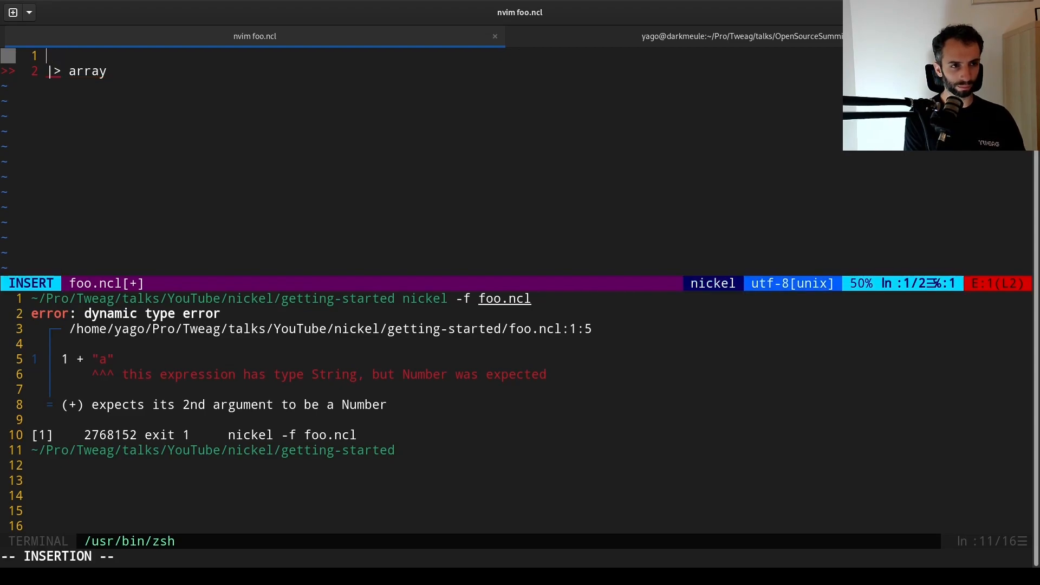
Rewrite foo.ncl as std.array.map [] (fun x => x + 1), save and rerun to get a contract-broken-by-caller error
{"action": "type", "text": "(fun x => x +1)h"}
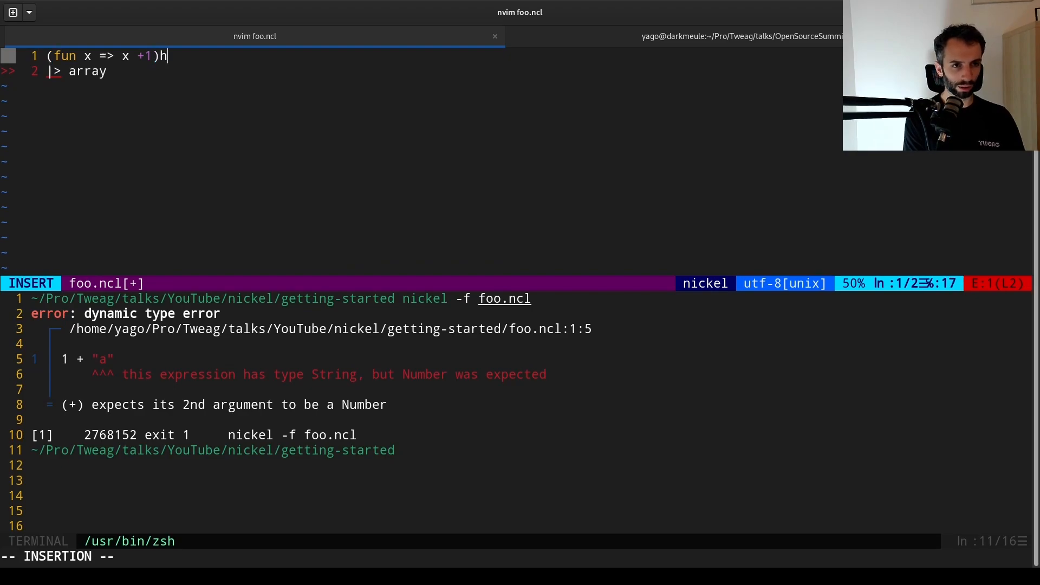
{"action": "key", "text": "Escape"}
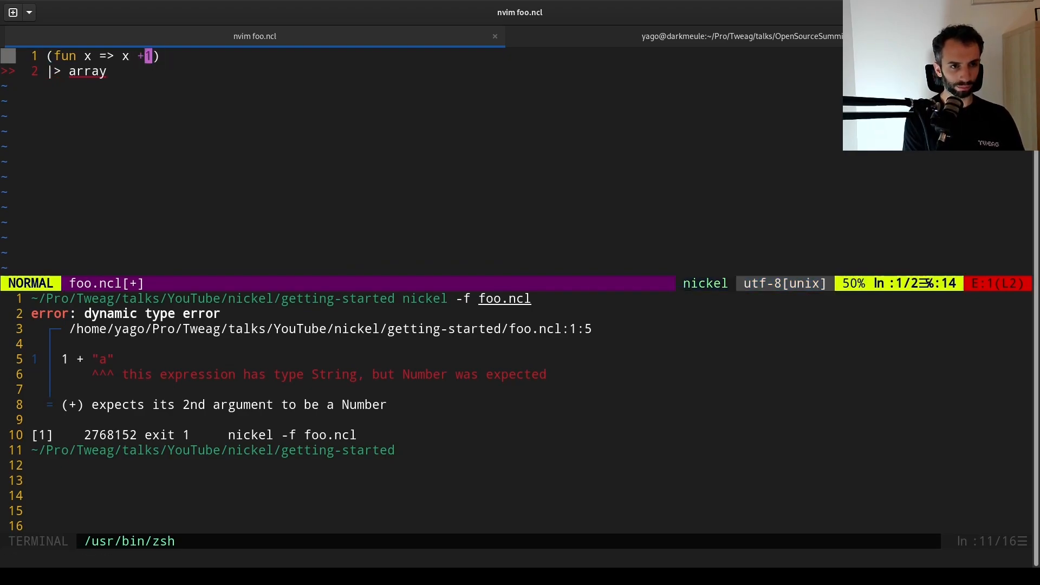
{"action": "type", "text": "."}
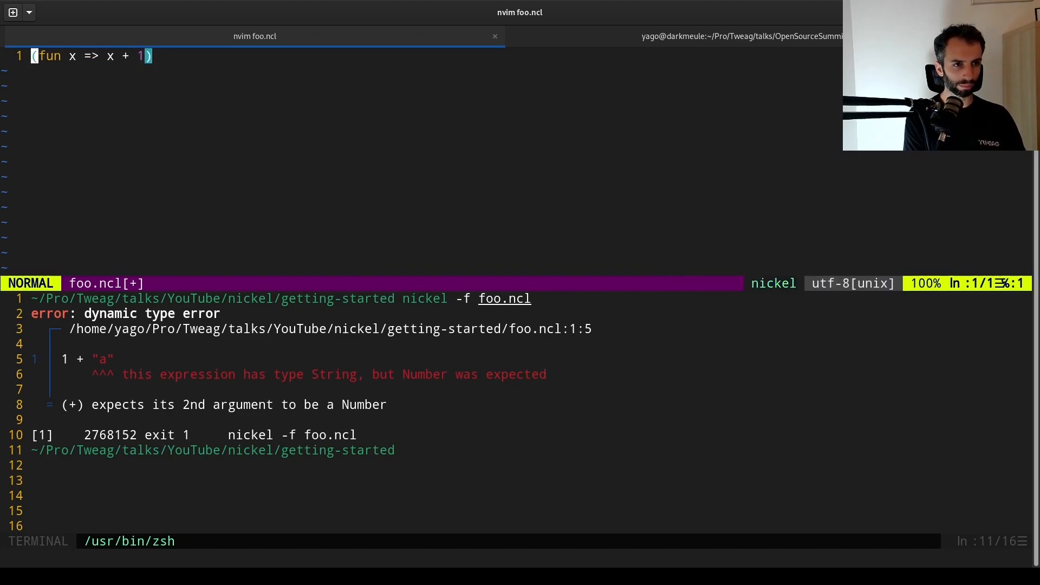
{"action": "type", "text": "array.map ["}
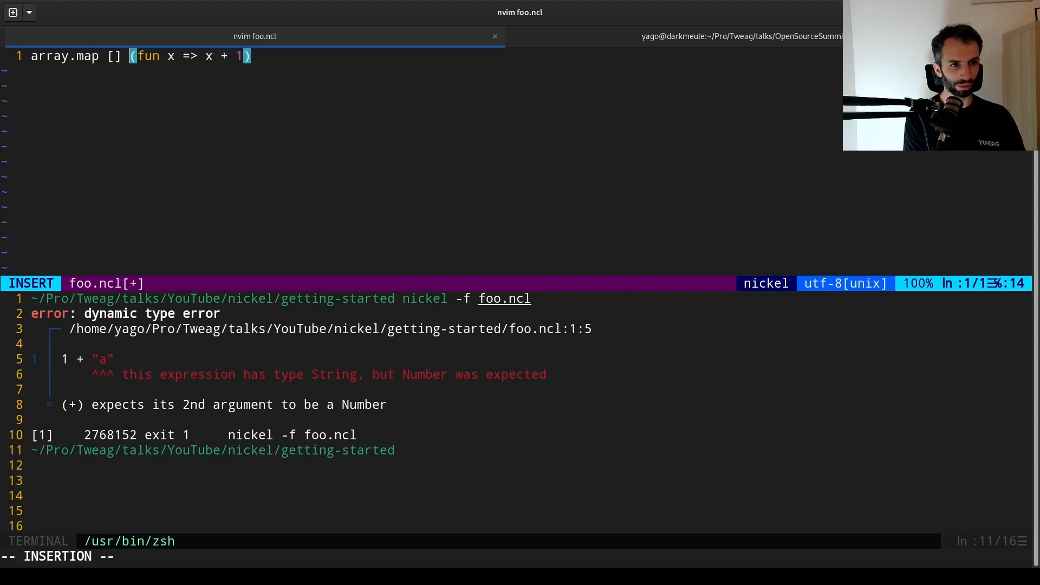
{"action": "type", "text": "std."}
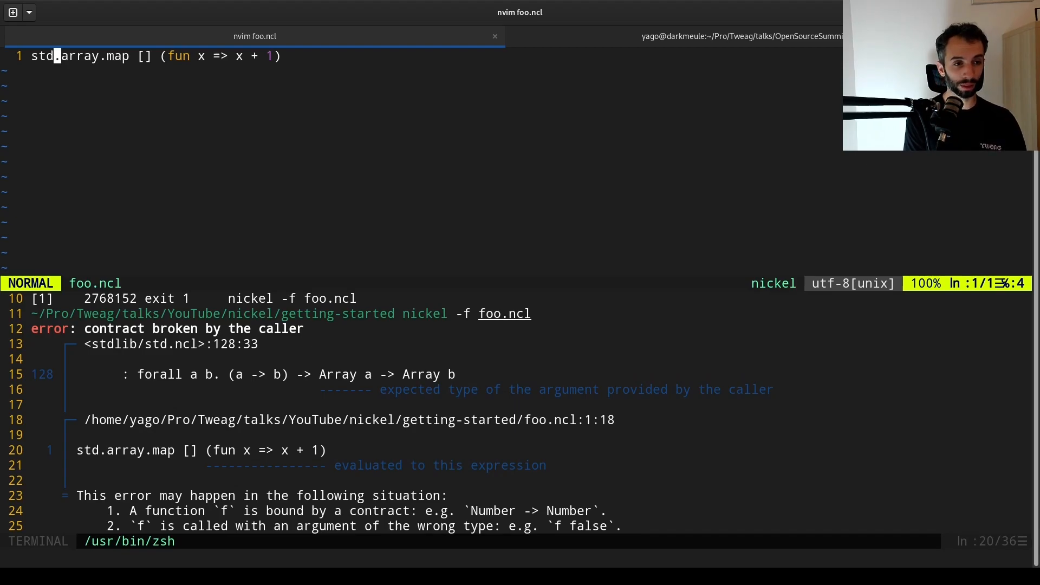
Wrap the map call in parentheses with a ' : _' annotation and save to surface the incompatible types diagnostic
{"action": "type", "text": "("}
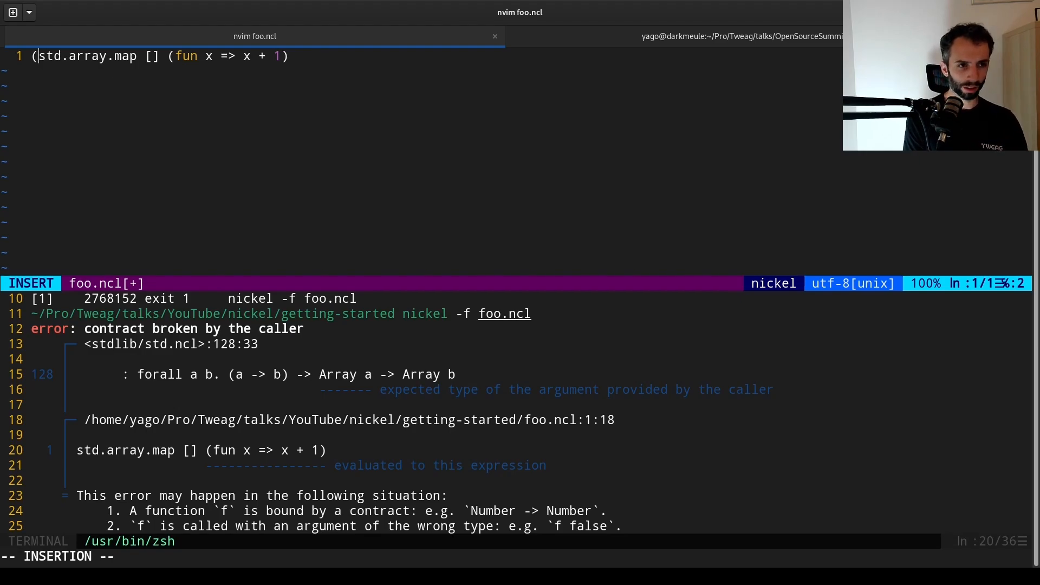
{"action": "type", "text": ") :"}
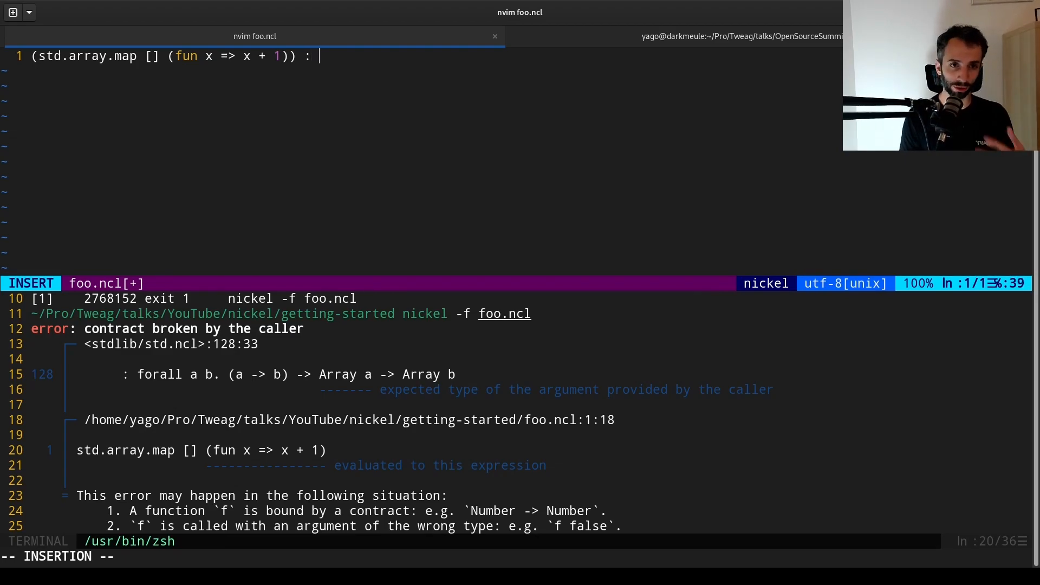
{"action": "type", "text": "??"}
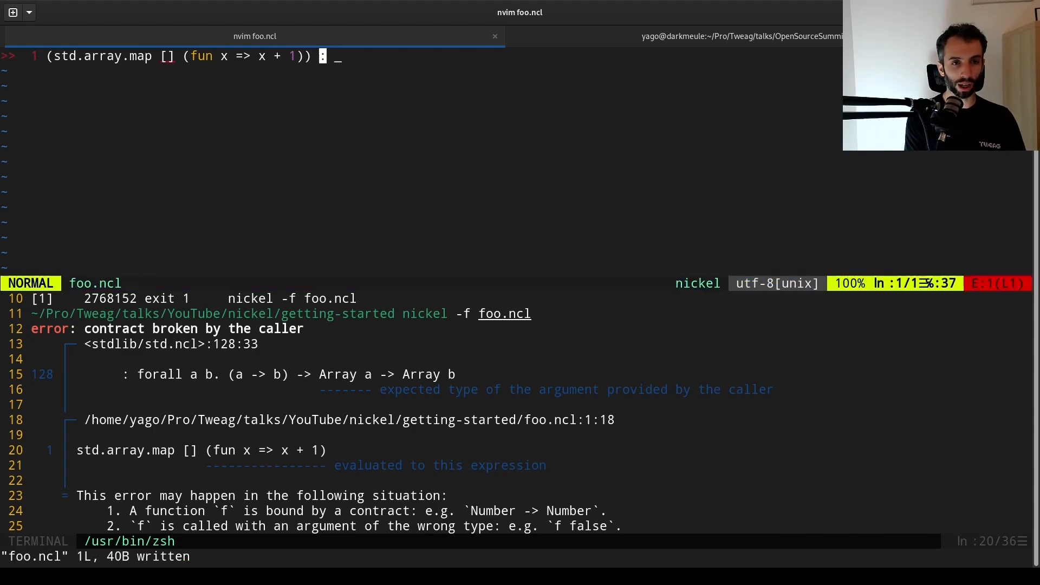
{"action": "mouse_move", "coordinate": [167, 56]}
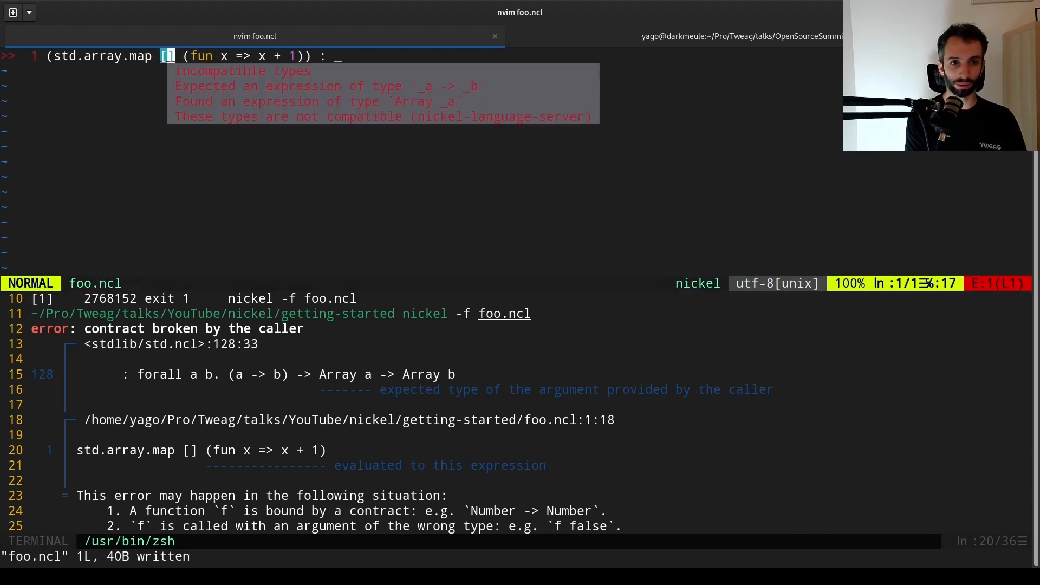